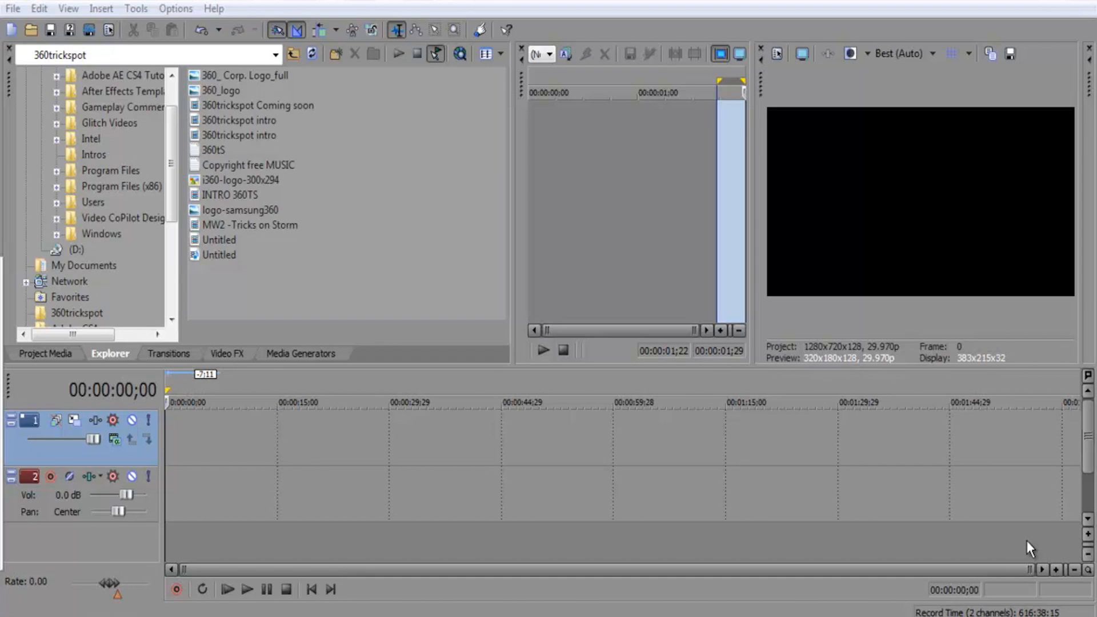
{"action": "mouse_move", "coordinate": [261, 201]}
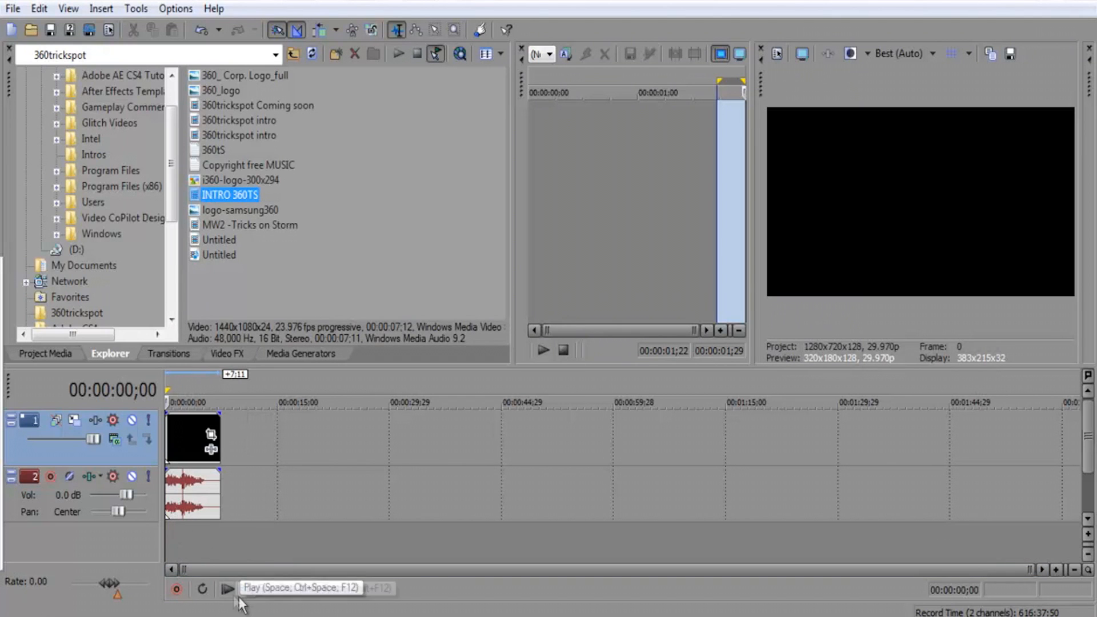
Play the INTRO 360TS clip from the beginning a few times to preview it
{"action": "left_click", "coordinate": [226, 590]}
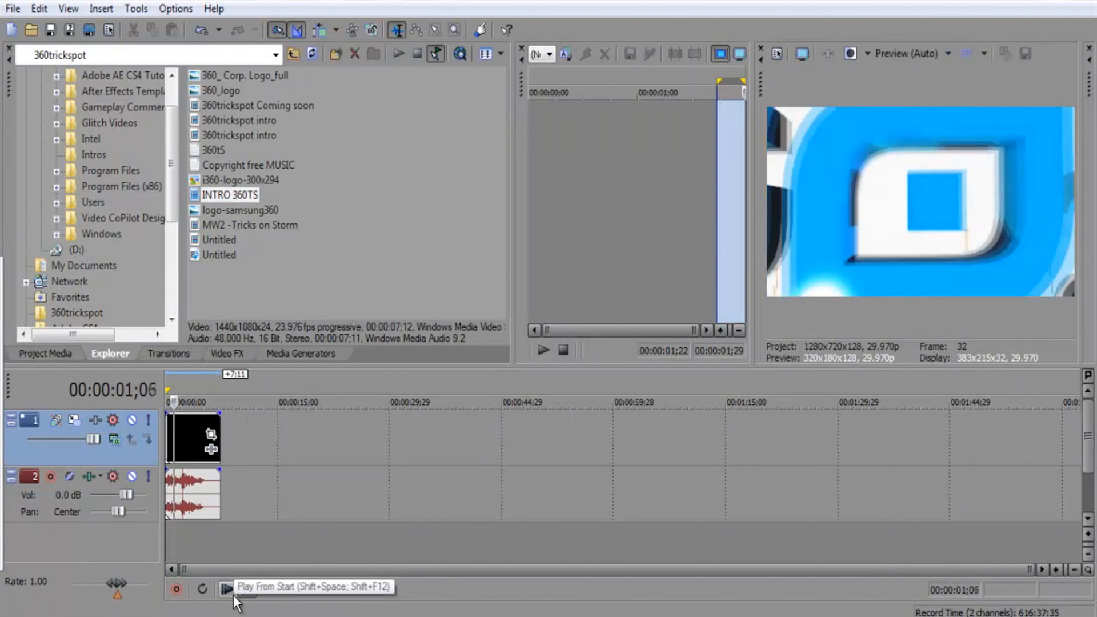
{"action": "left_click", "coordinate": [226, 587]}
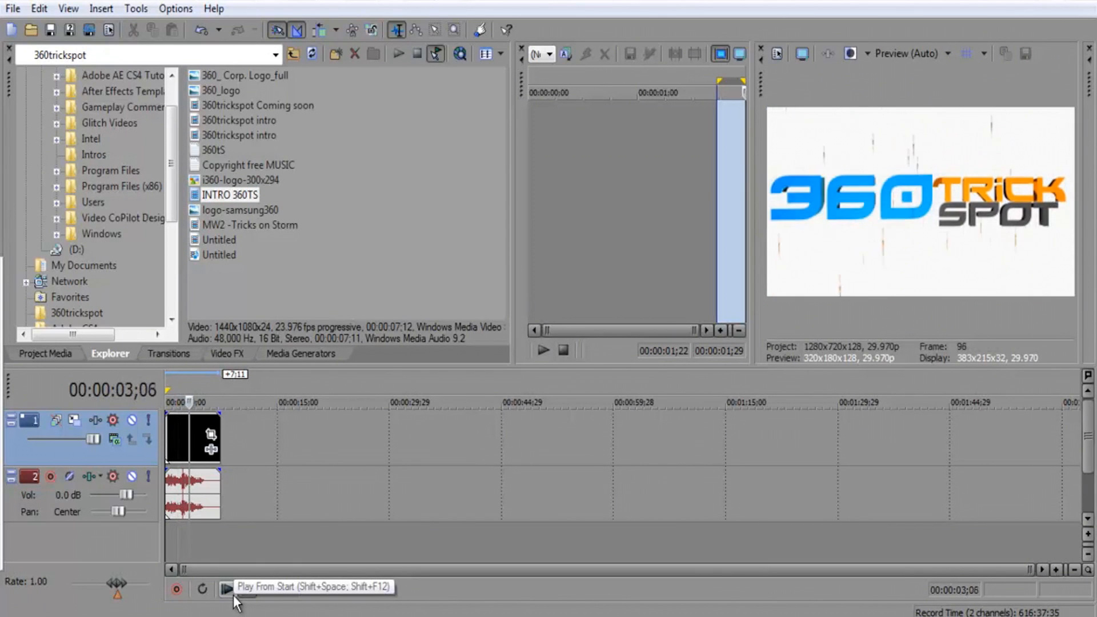
{"action": "left_click", "coordinate": [227, 588]}
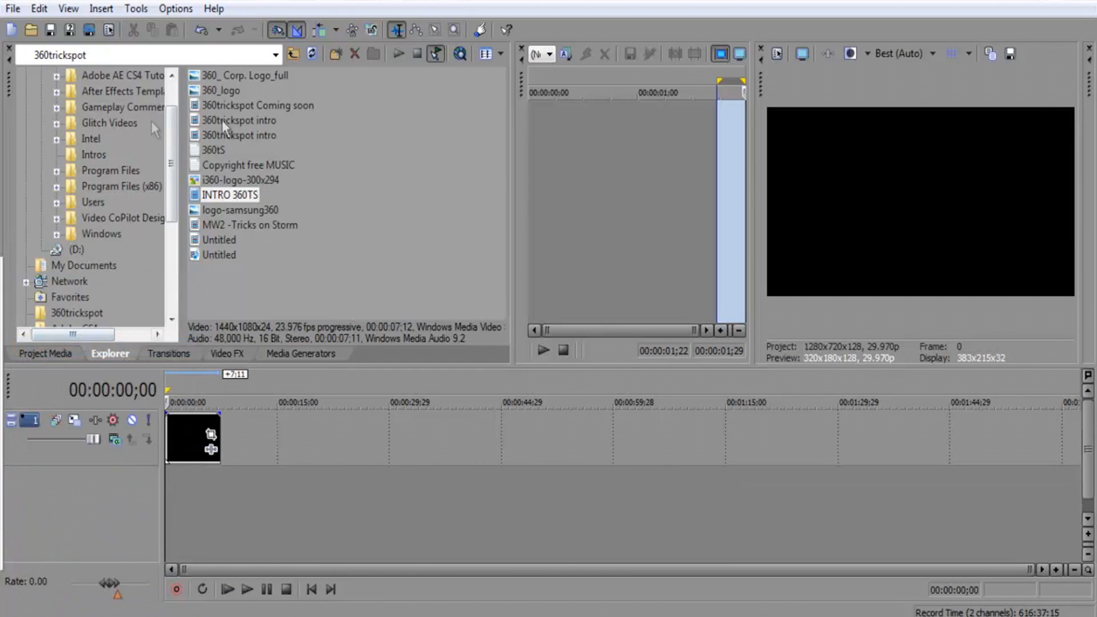
Browse the C: drive to the Video CoPilot Designer Sound FX folder
{"action": "scroll", "scroll_direction": "up", "scroll_amount": 3}
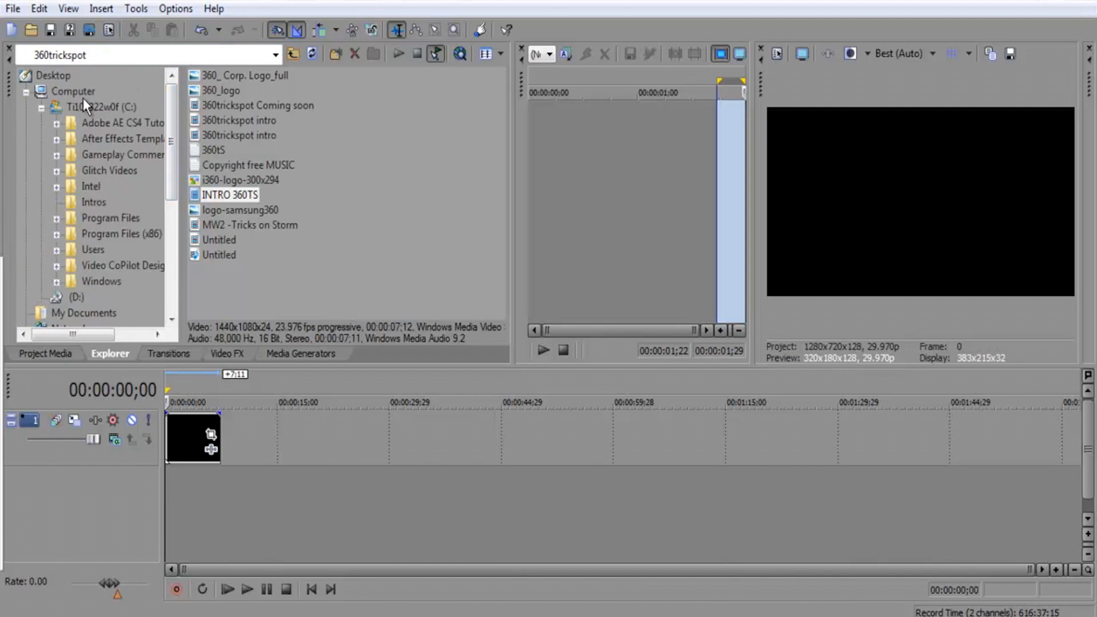
{"action": "left_click", "coordinate": [101, 108]}
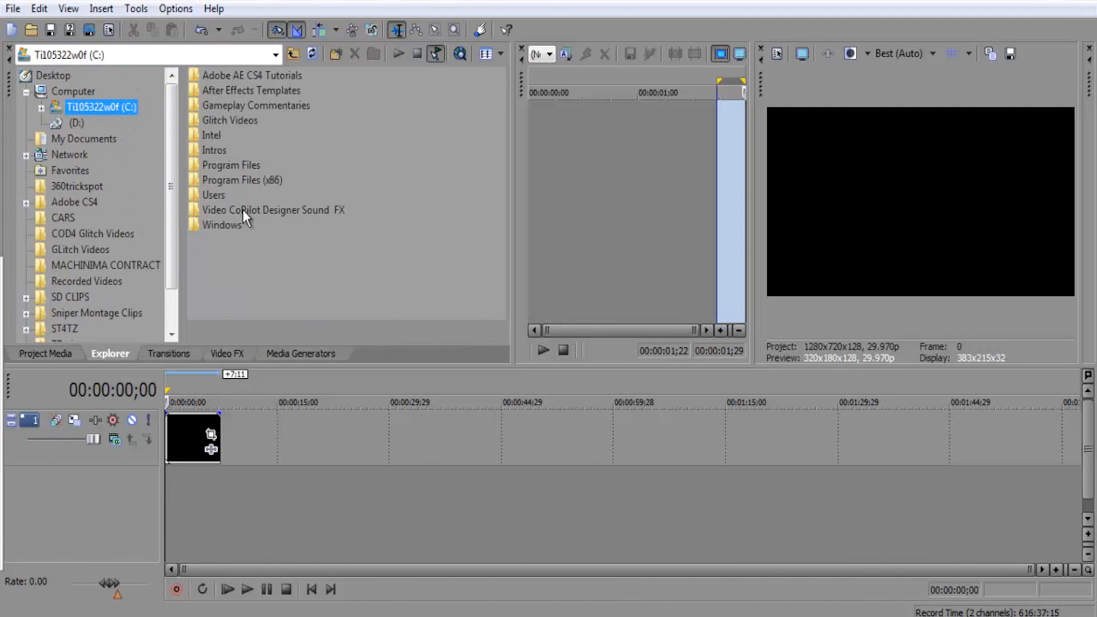
{"action": "double_click", "coordinate": [271, 210]}
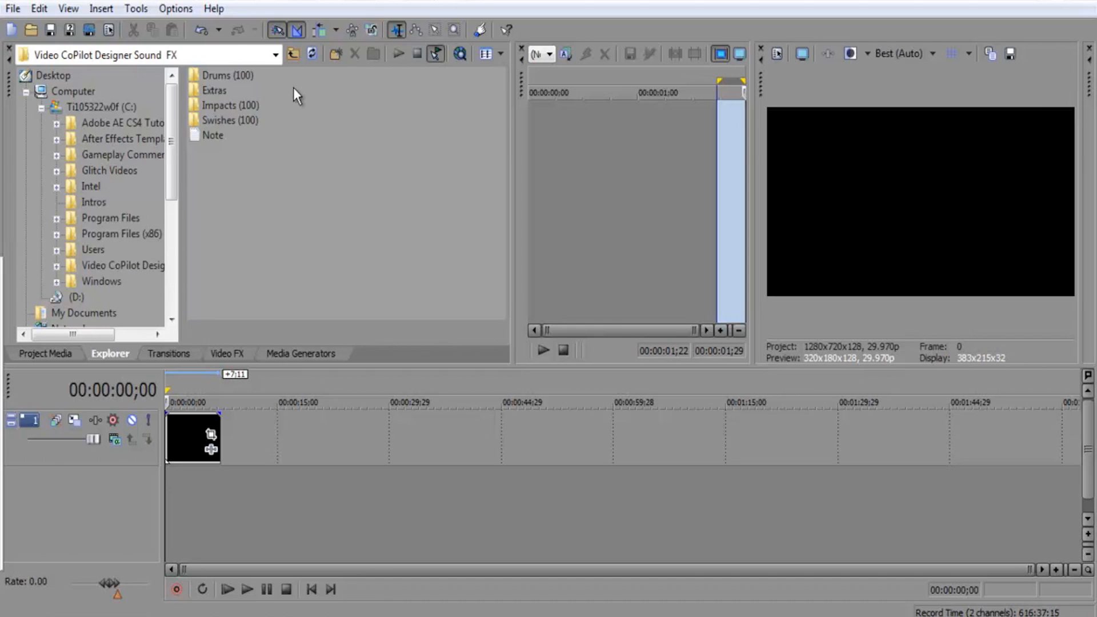
{"action": "mouse_move", "coordinate": [280, 126]}
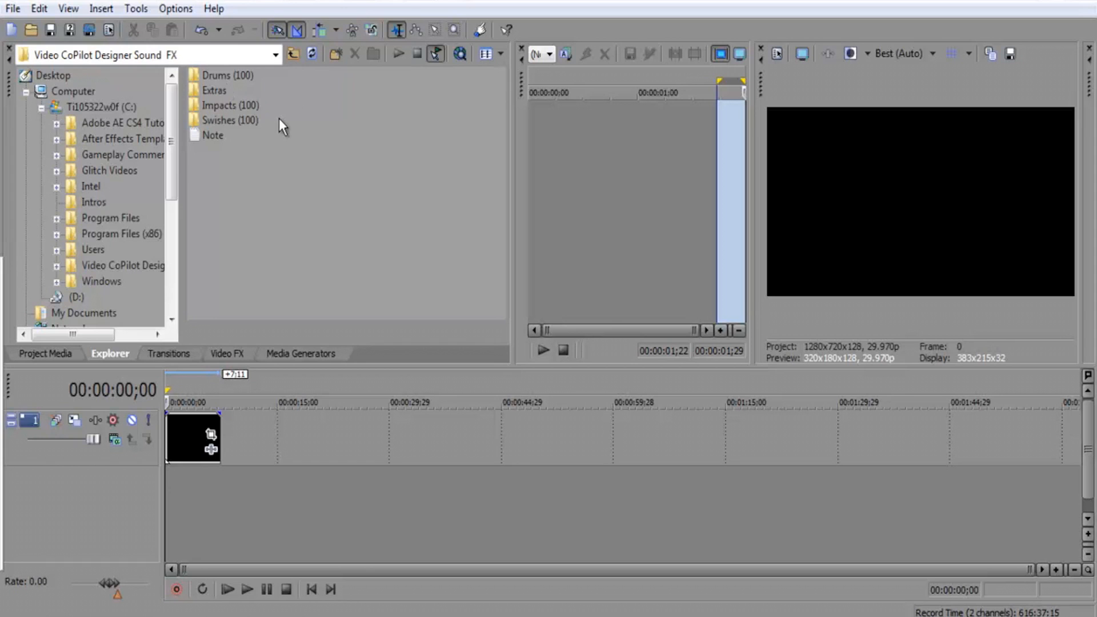
{"action": "mouse_move", "coordinate": [220, 138]}
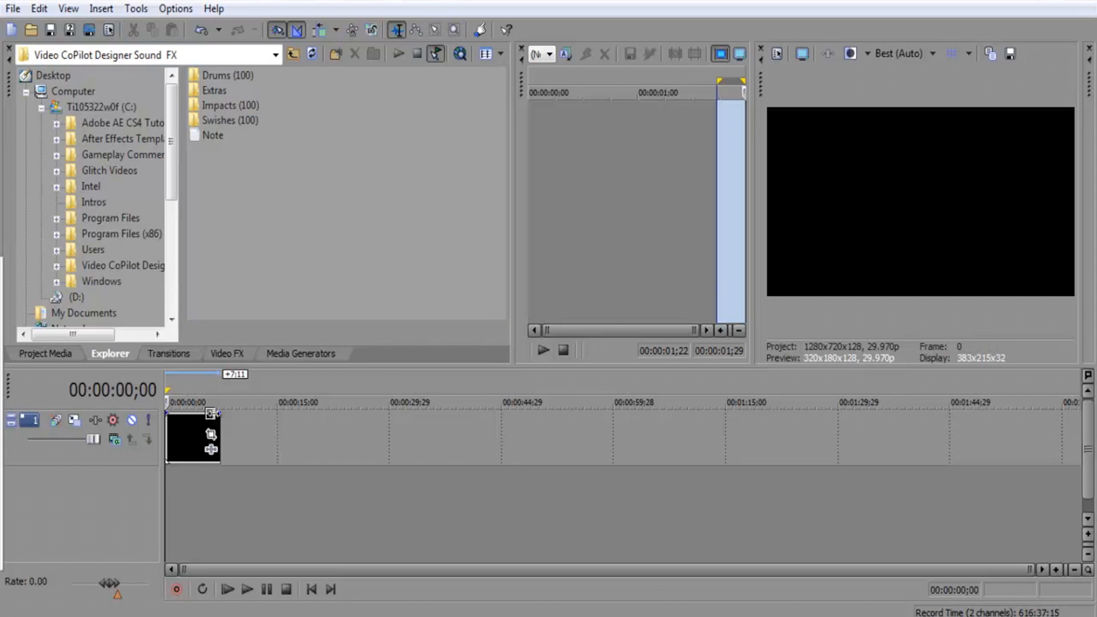
Preview the intro from the beginning again several times
{"action": "left_click", "coordinate": [226, 590]}
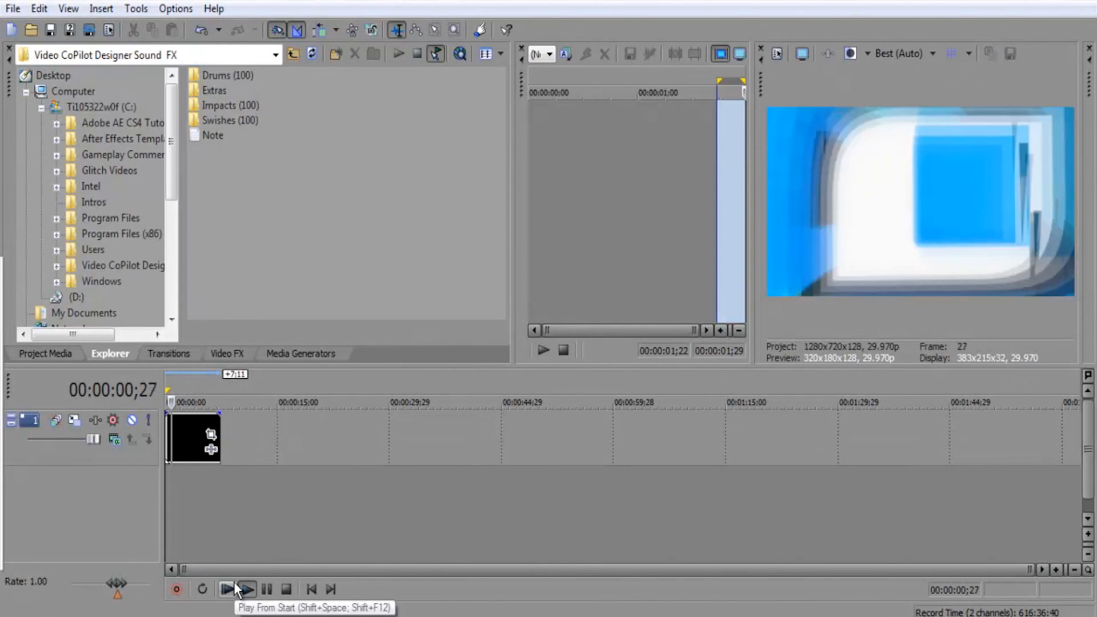
{"action": "left_click", "coordinate": [225, 589]}
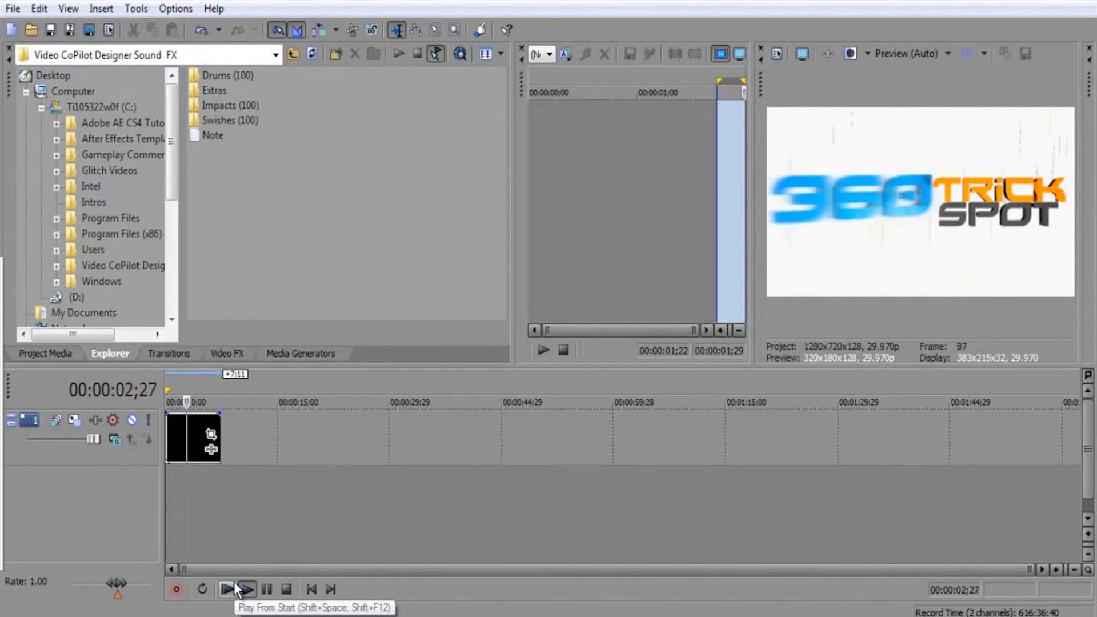
{"action": "left_click", "coordinate": [225, 590]}
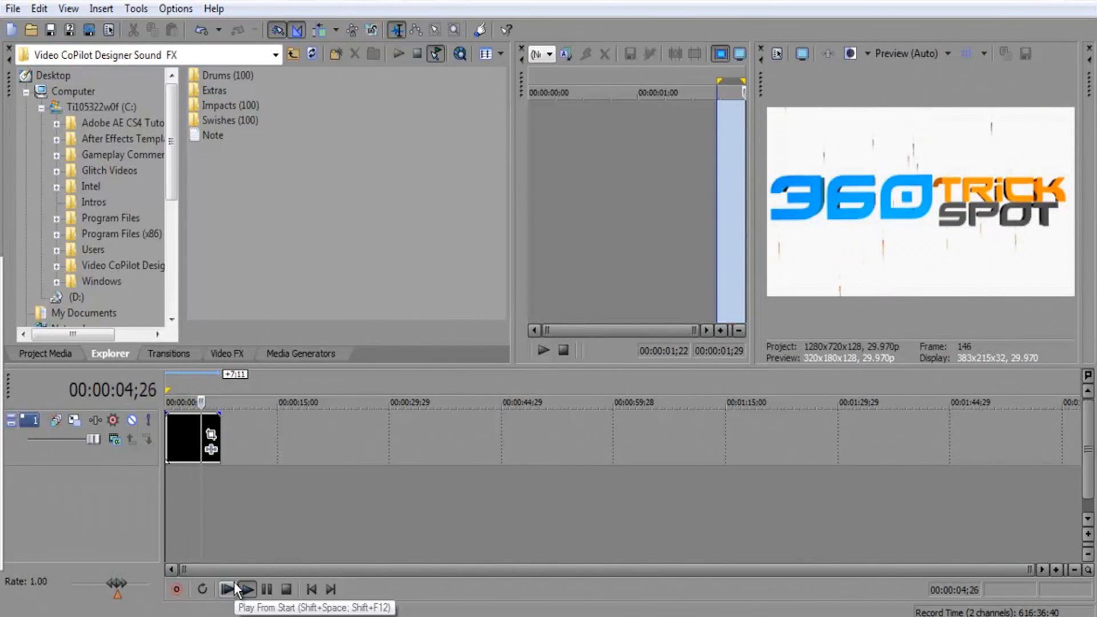
{"action": "left_click", "coordinate": [225, 588]}
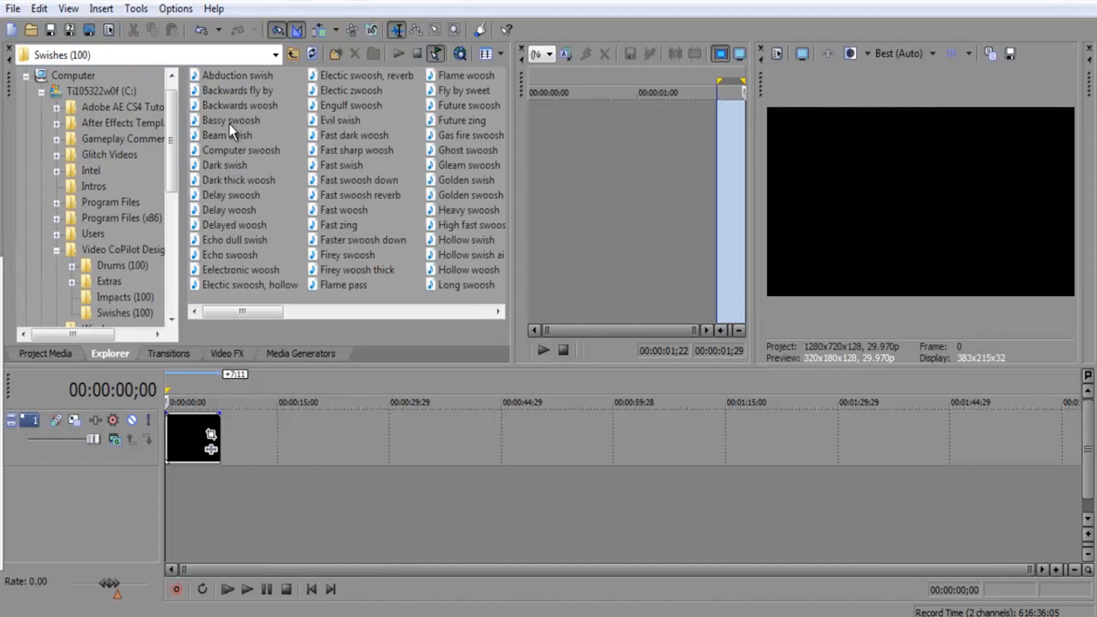
Audition Abduction swish, Backwards fly by, Backwards woosh and Beam swish, settling on Backwards woosh
{"action": "left_click", "coordinate": [238, 76]}
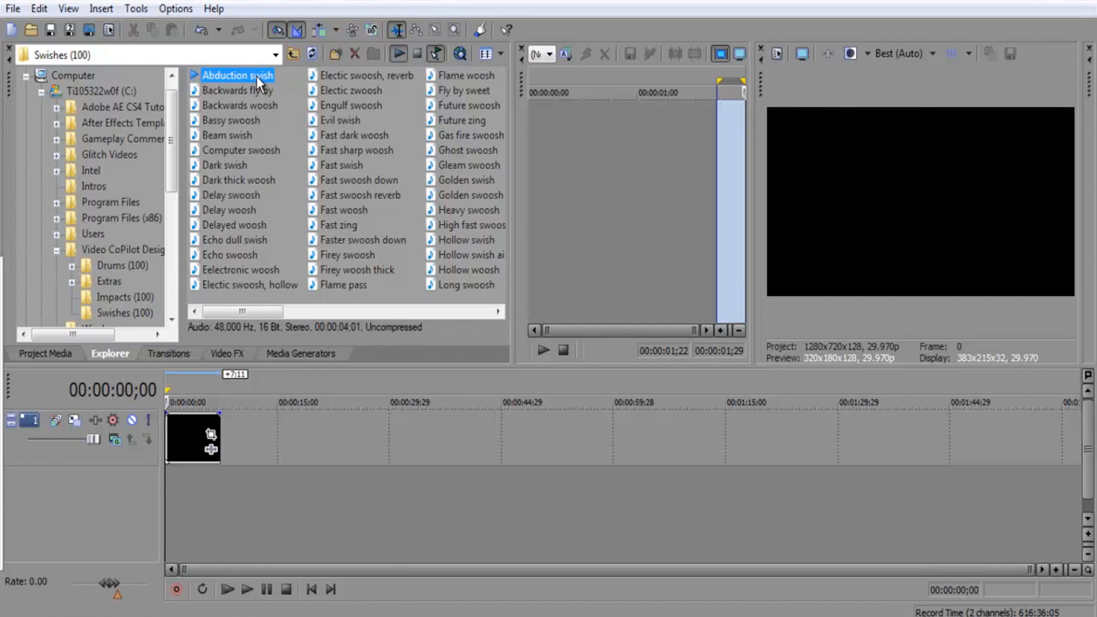
{"action": "left_click", "coordinate": [237, 90]}
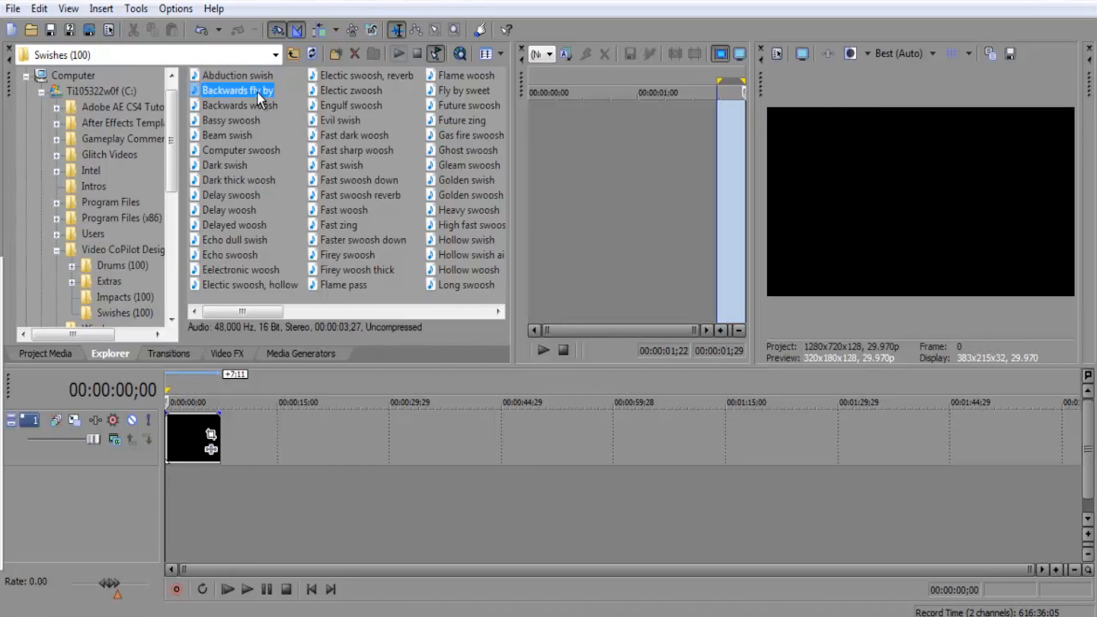
{"action": "left_click", "coordinate": [398, 54]}
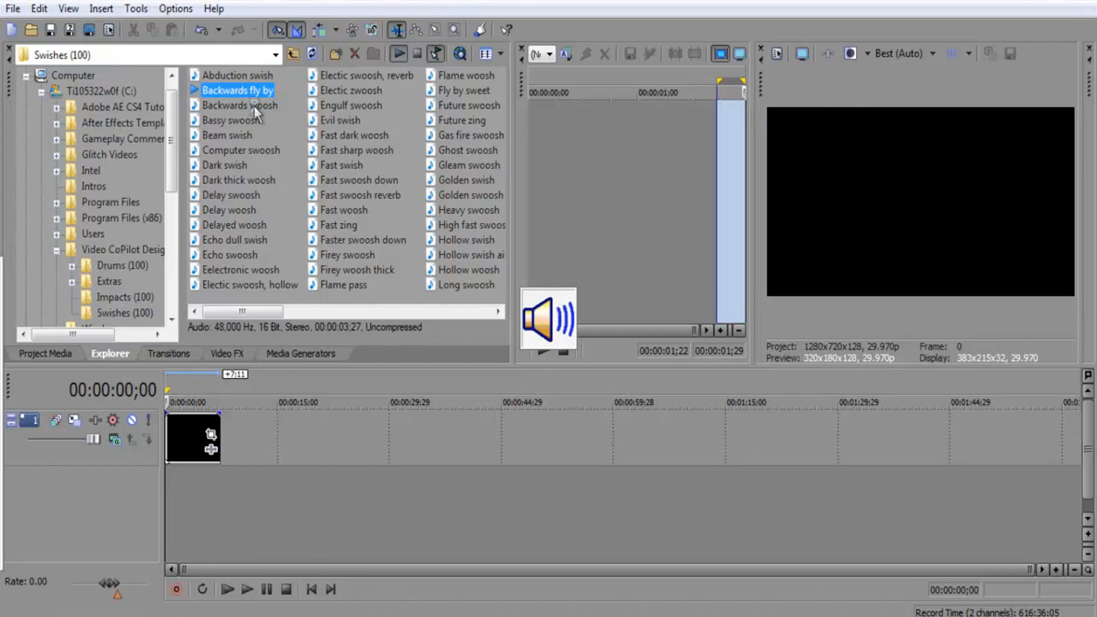
{"action": "left_click", "coordinate": [240, 105]}
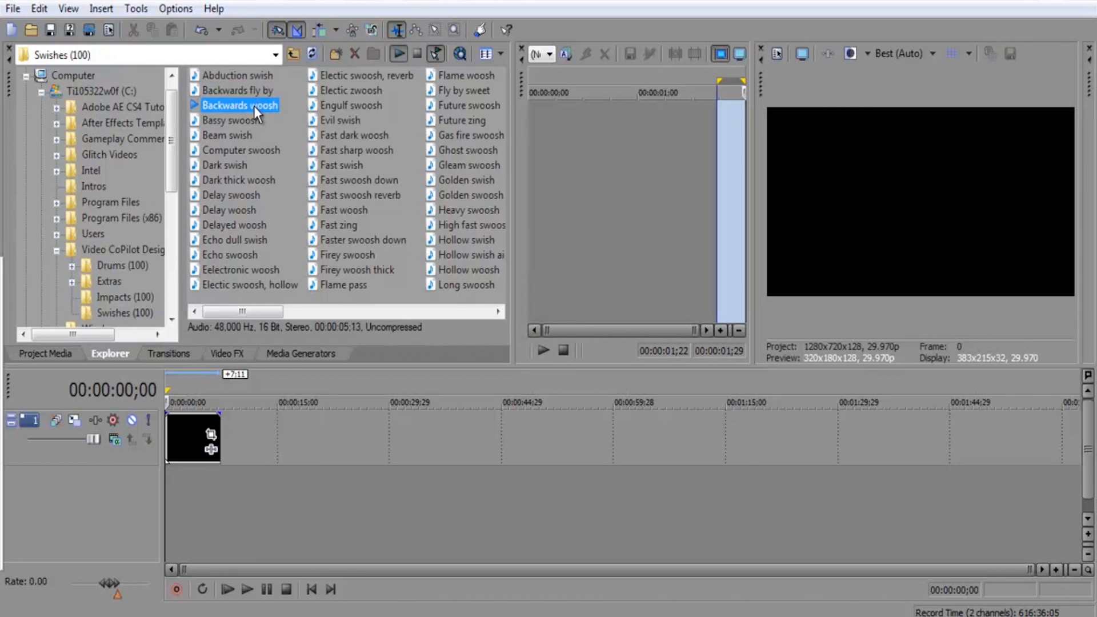
{"action": "left_click", "coordinate": [225, 135]}
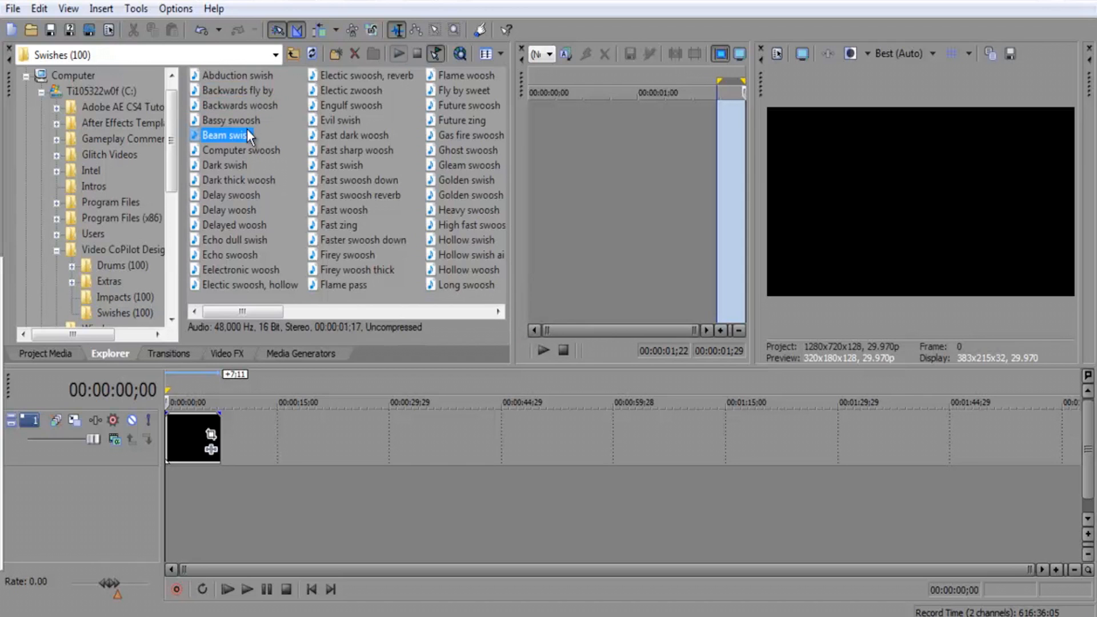
{"action": "left_click", "coordinate": [240, 106]}
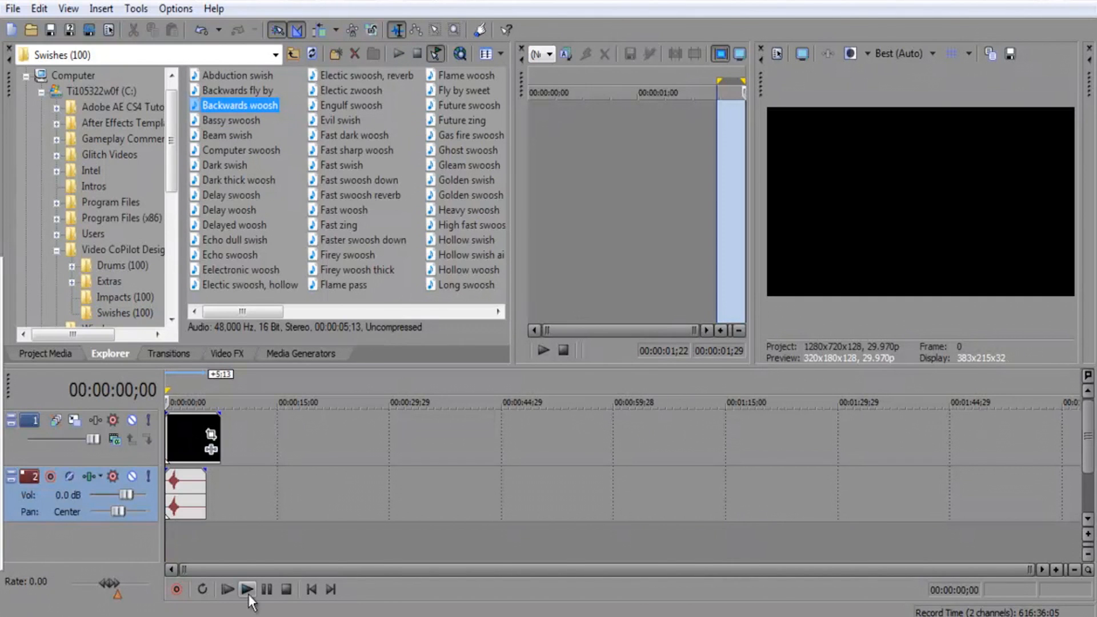
Preview the intro with the Backwards woosh from the start and stop playback
{"action": "left_click", "coordinate": [226, 590]}
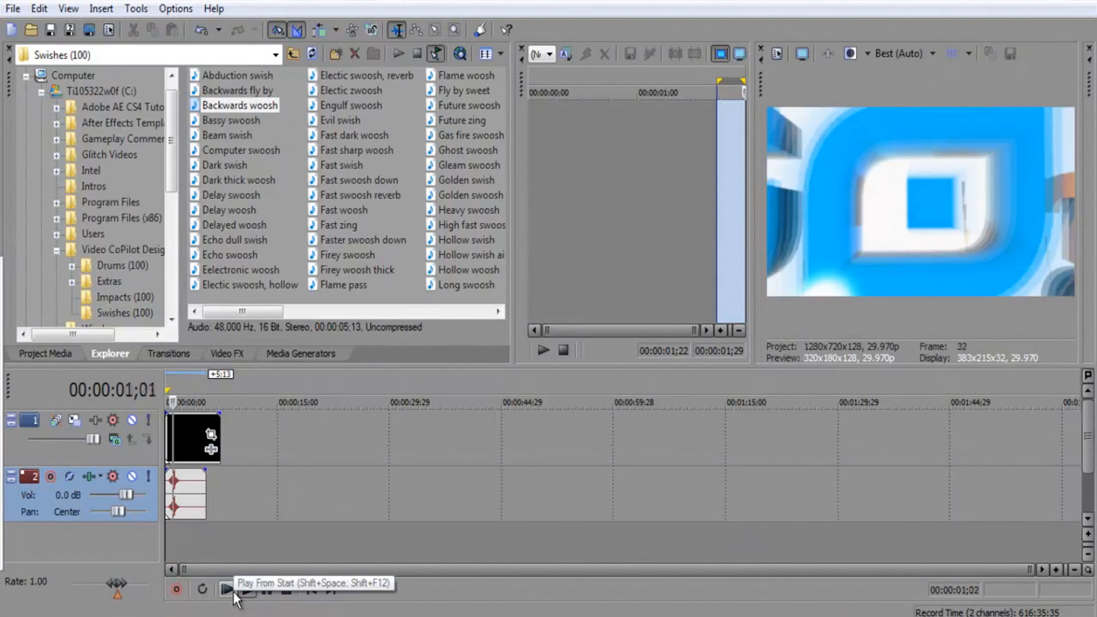
{"action": "left_click", "coordinate": [226, 590]}
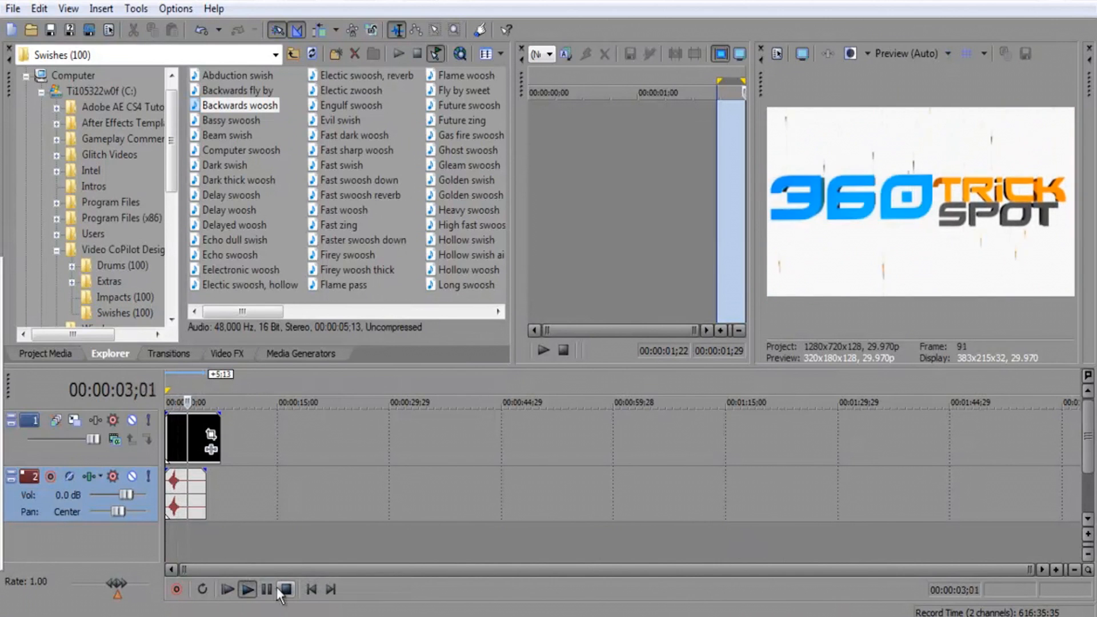
{"action": "left_click", "coordinate": [284, 590]}
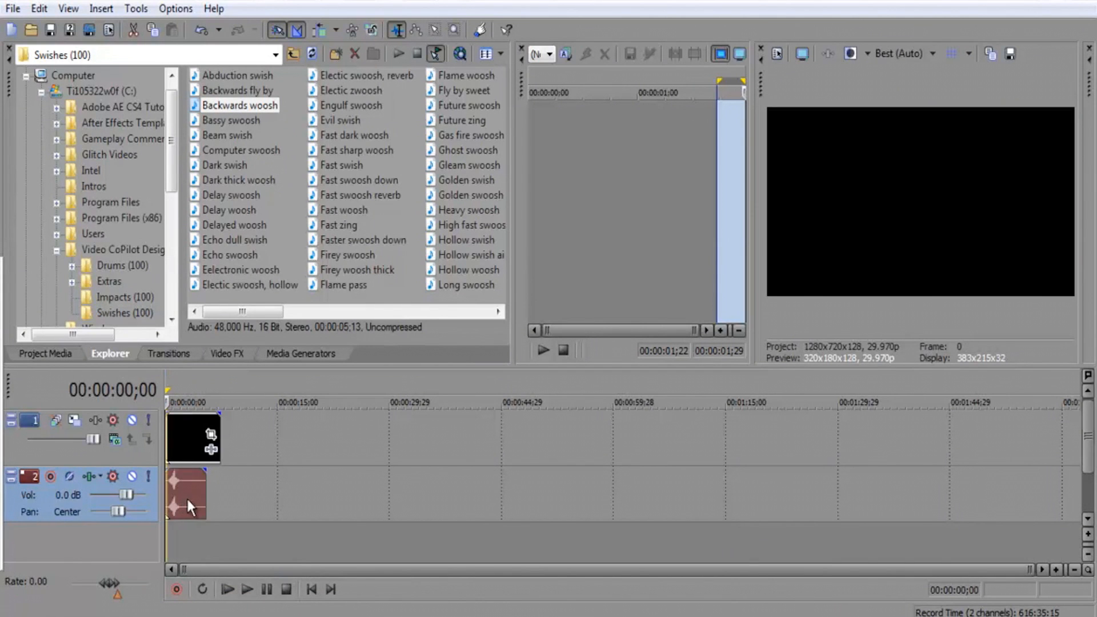
{"action": "left_click", "coordinate": [227, 589]}
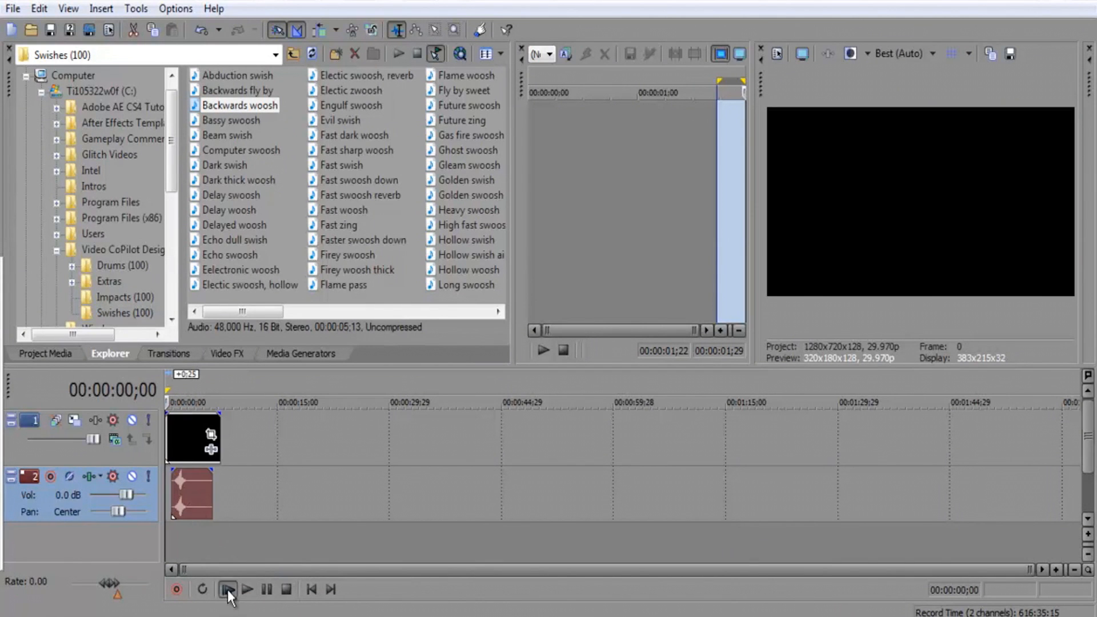
Replay the intro with the swoosh, stop, and move to the Impacts sound folder
{"action": "left_click", "coordinate": [226, 590]}
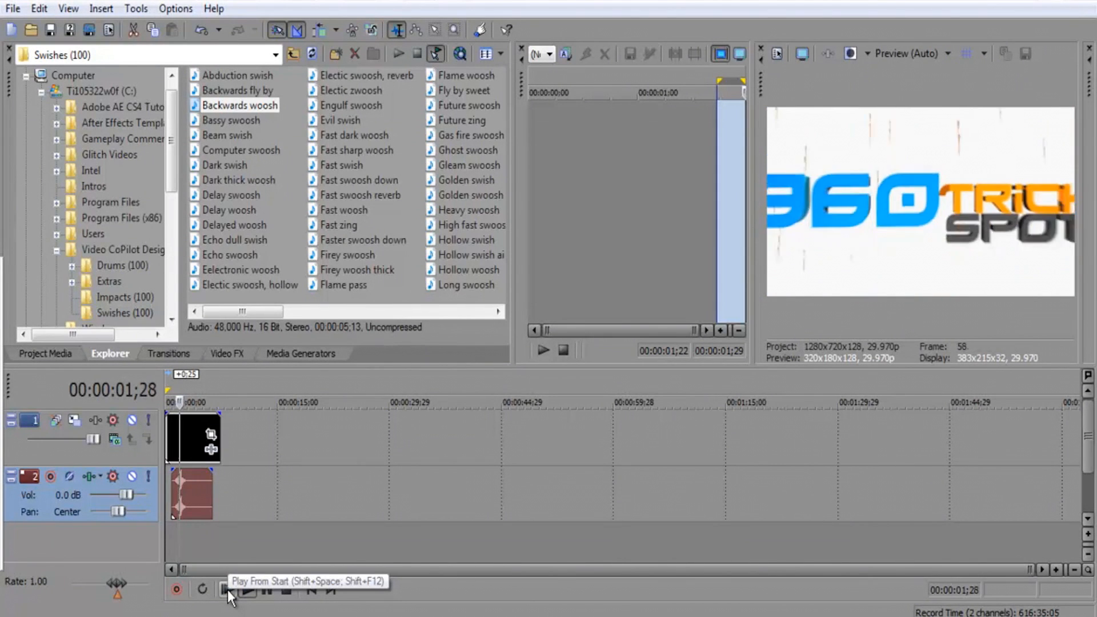
{"action": "left_click", "coordinate": [247, 589]}
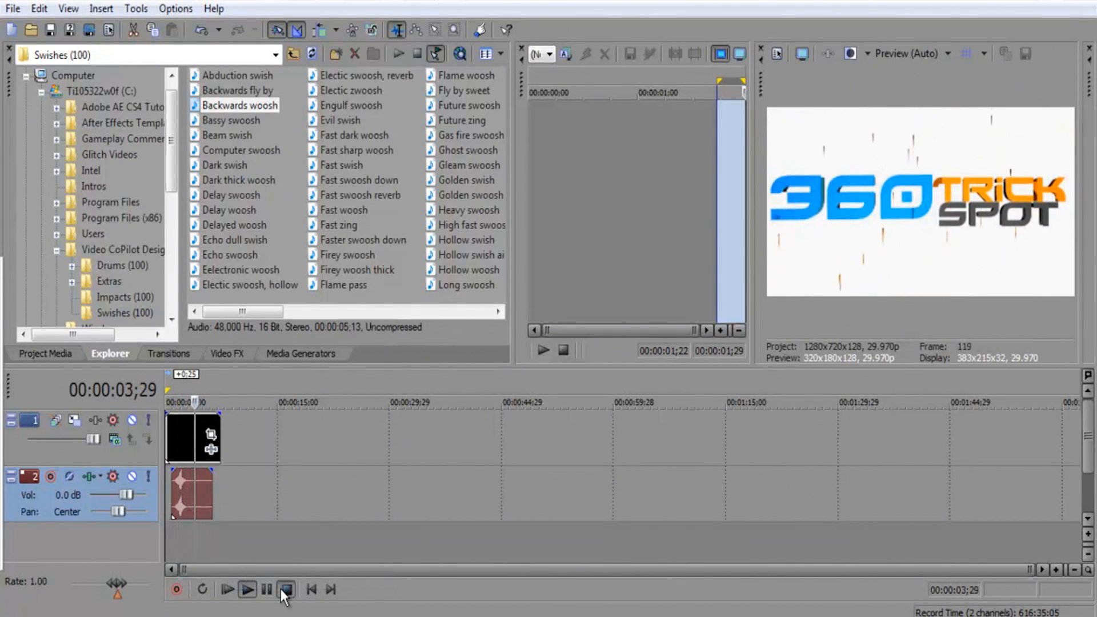
{"action": "left_click", "coordinate": [284, 589]}
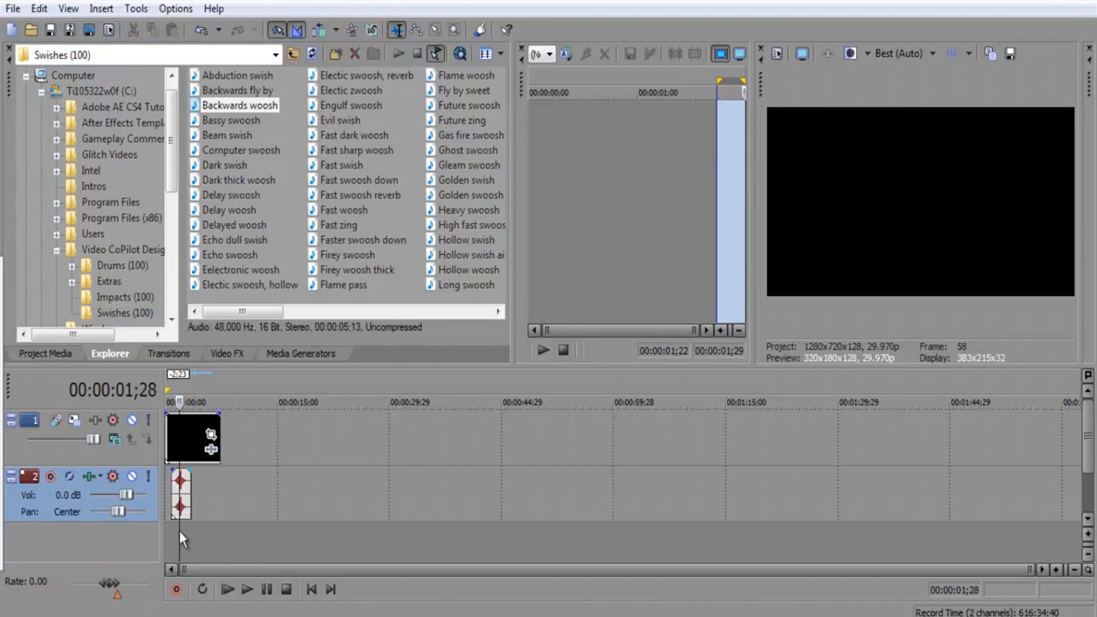
{"action": "left_click", "coordinate": [247, 590]}
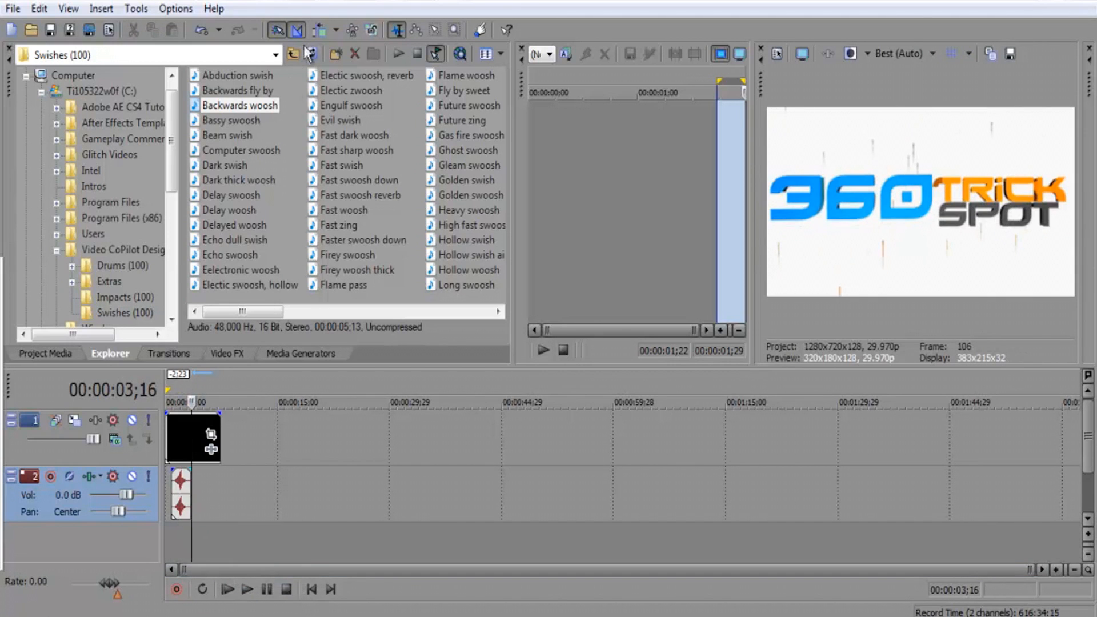
{"action": "left_click", "coordinate": [293, 54]}
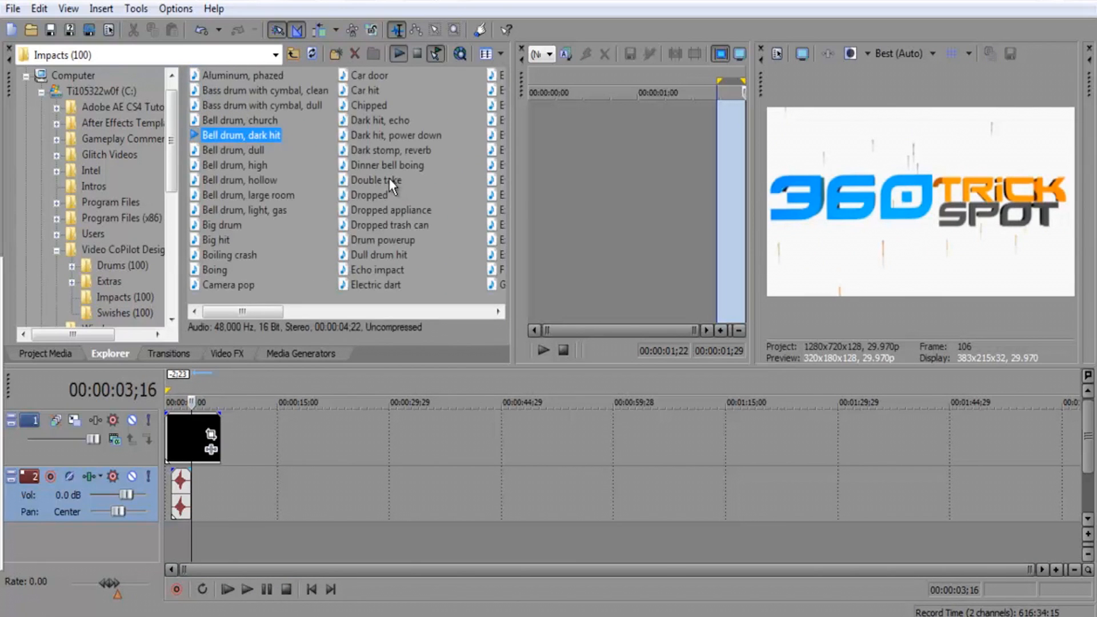
Pick the Double take impact sound and play the intro from the start to hear it
{"action": "left_click", "coordinate": [367, 196]}
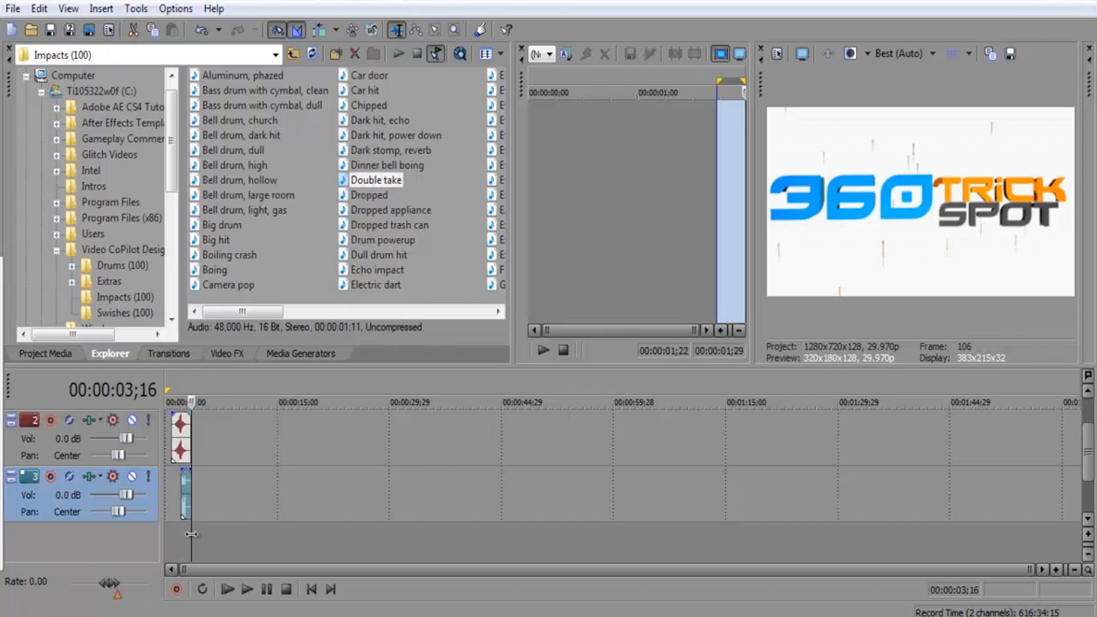
{"action": "left_click", "coordinate": [226, 588]}
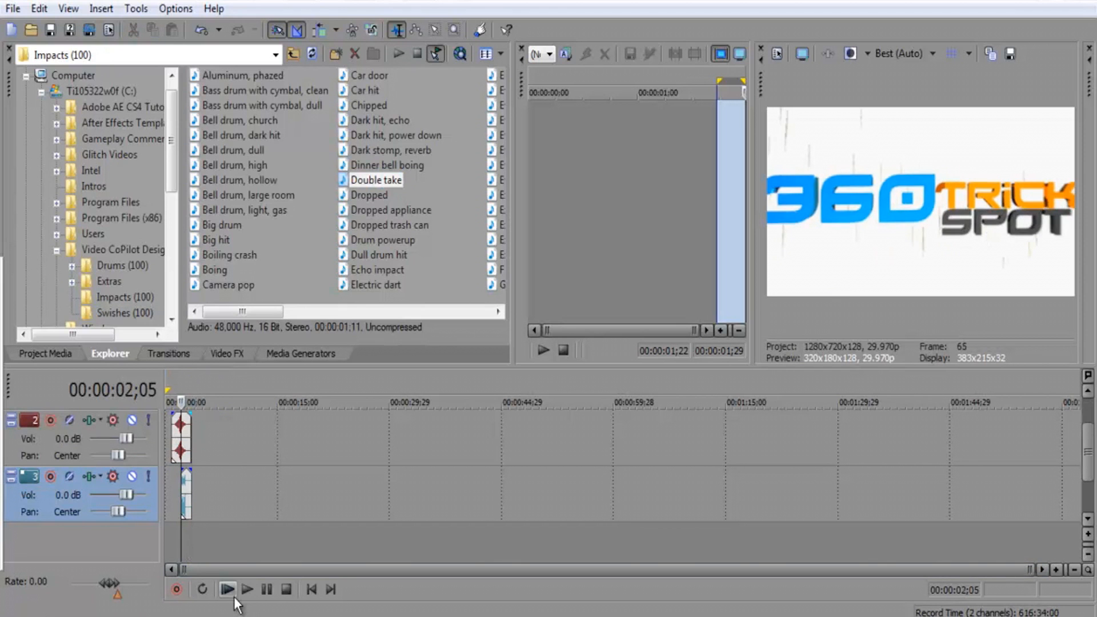
{"action": "left_click", "coordinate": [225, 588]}
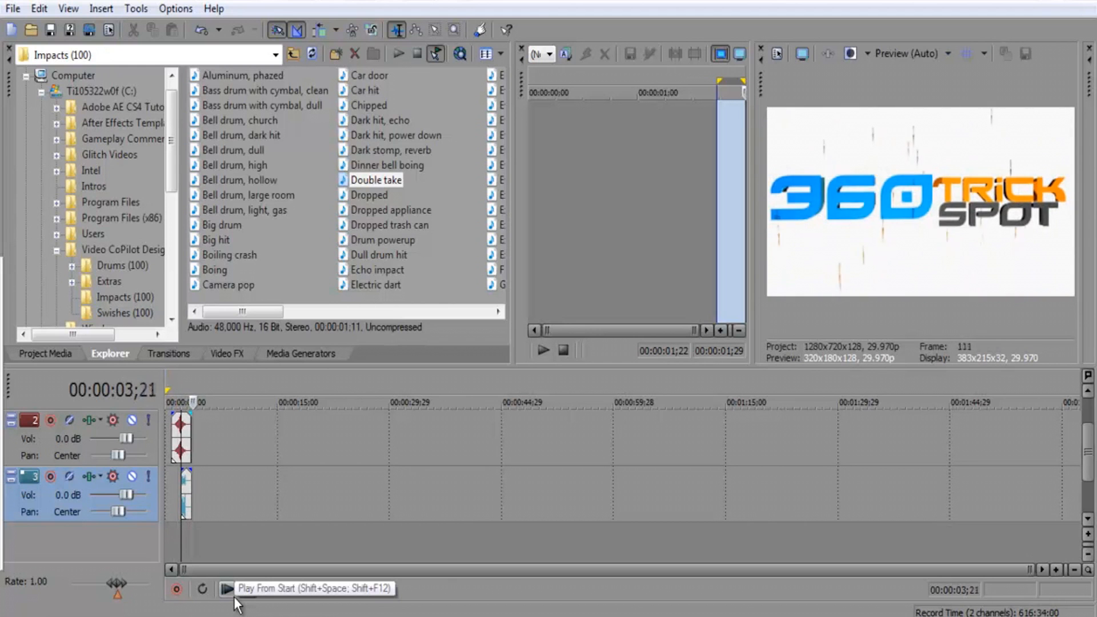
{"action": "left_click", "coordinate": [225, 590]}
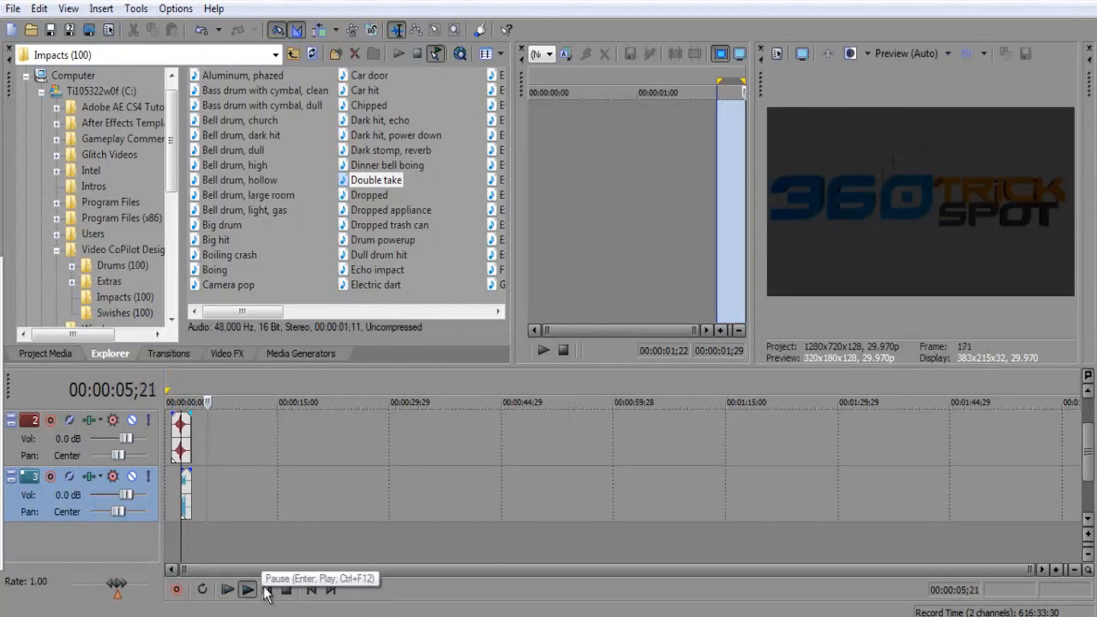
Replay the intro from the beginning to check the impact sound
{"action": "left_click", "coordinate": [226, 589]}
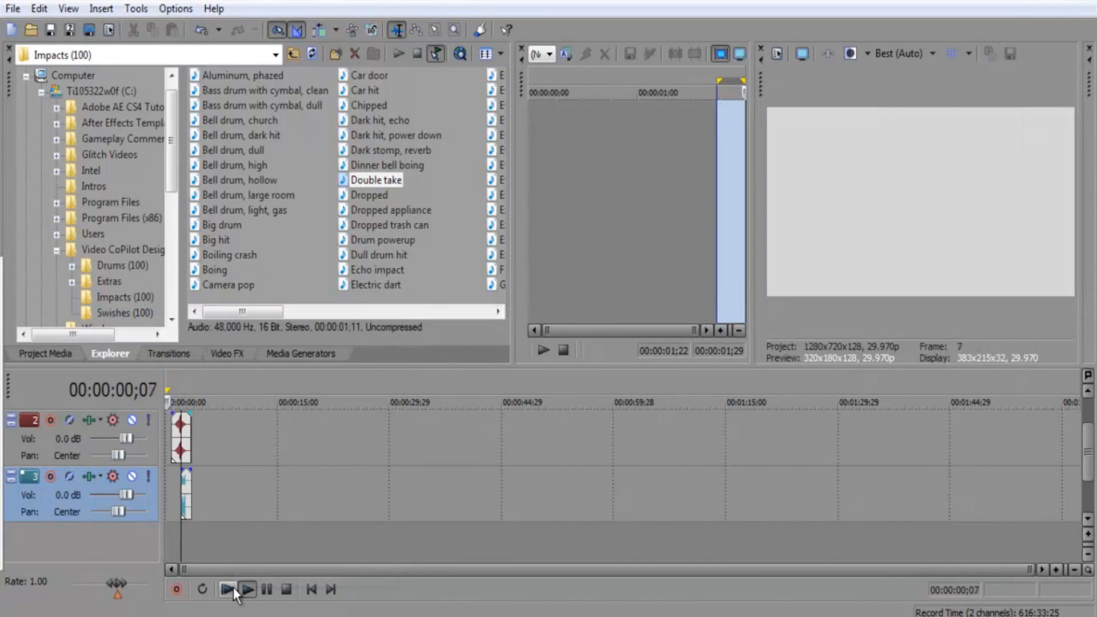
{"action": "left_click", "coordinate": [225, 590]}
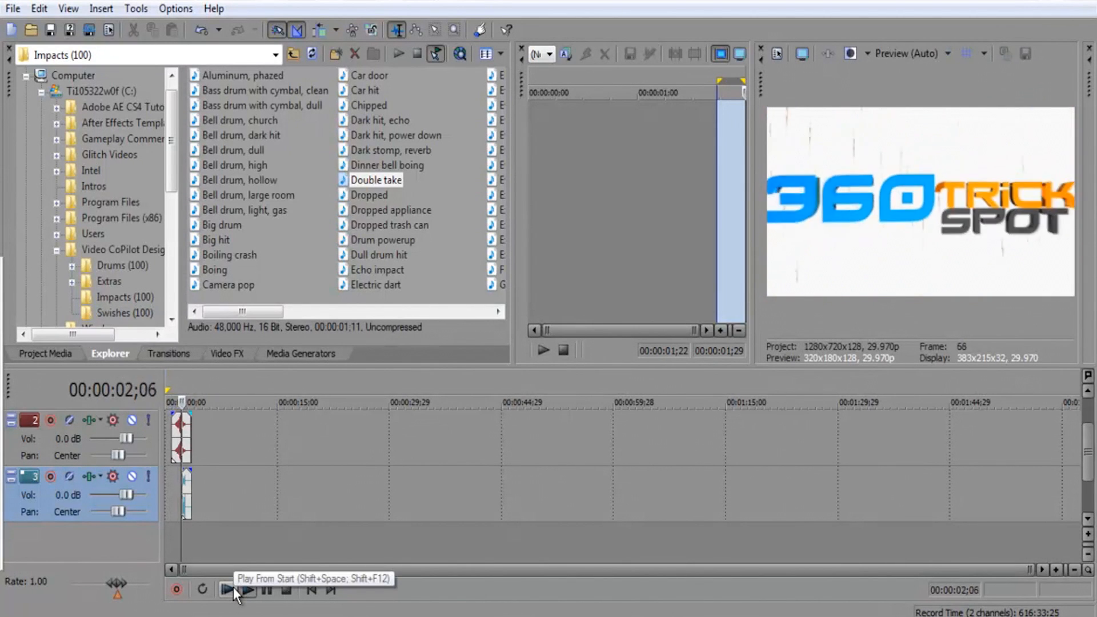
{"action": "left_click", "coordinate": [247, 590]}
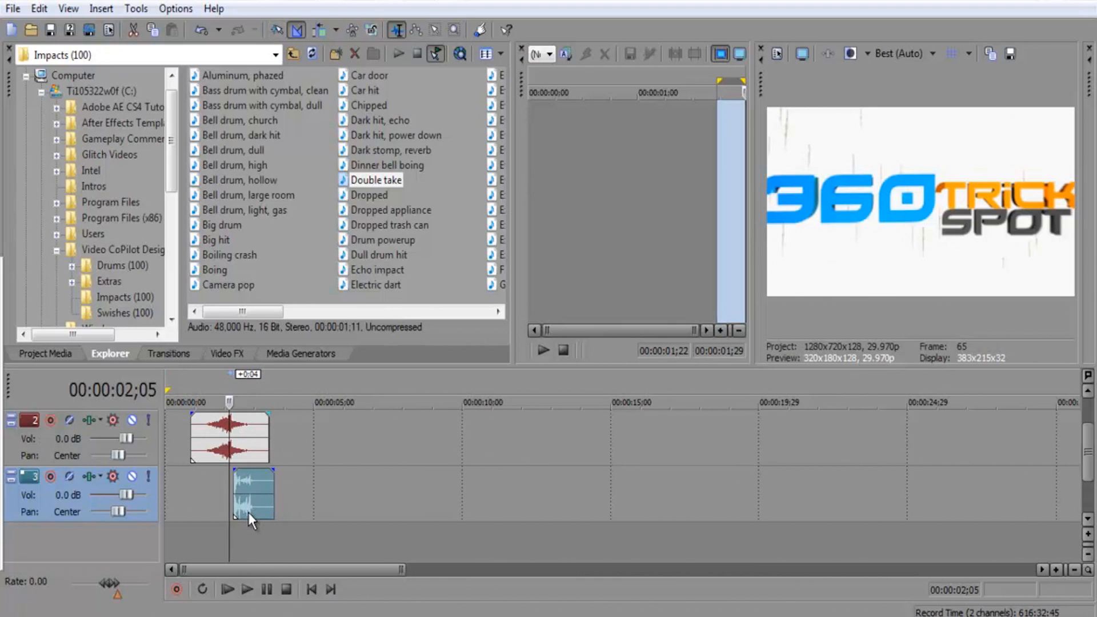
Move the Double take impact to about 00:00:02;05 and play to check the timing
{"action": "left_click", "coordinate": [247, 588]}
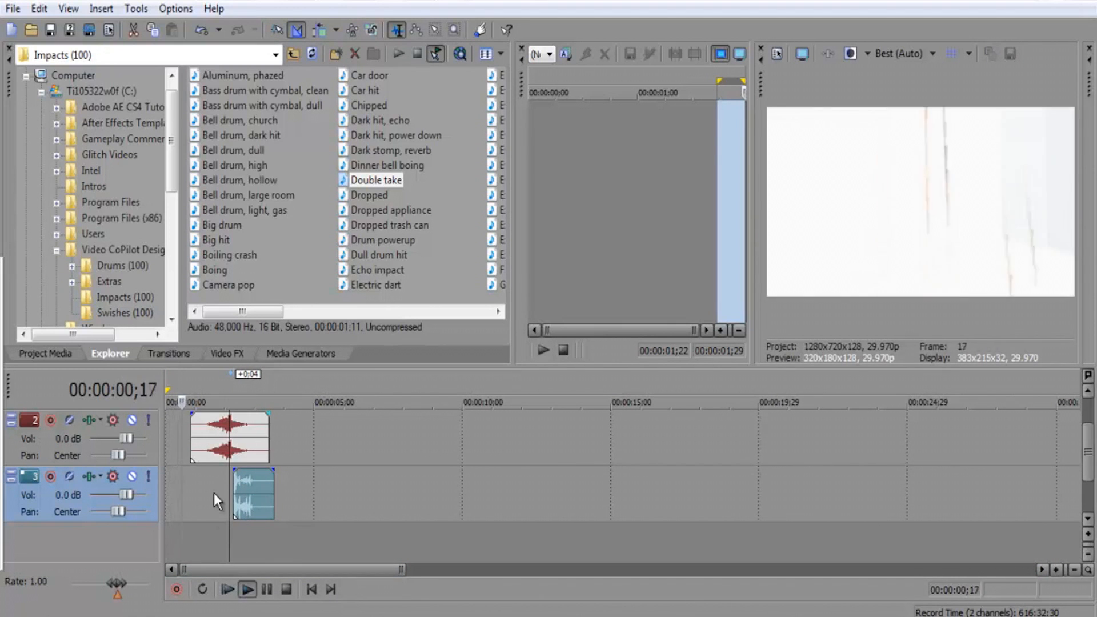
{"action": "left_click", "coordinate": [247, 589]}
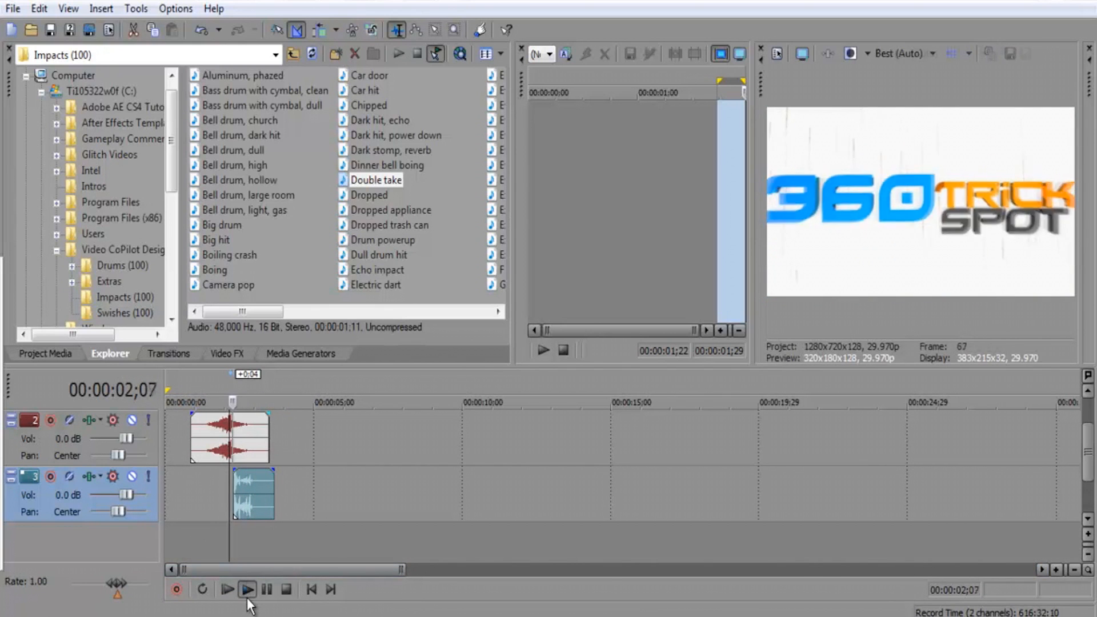
Stop playback and go up to the Sound FX library folder with Drums, Extras, Impacts and Swishes
{"action": "left_click", "coordinate": [310, 590]}
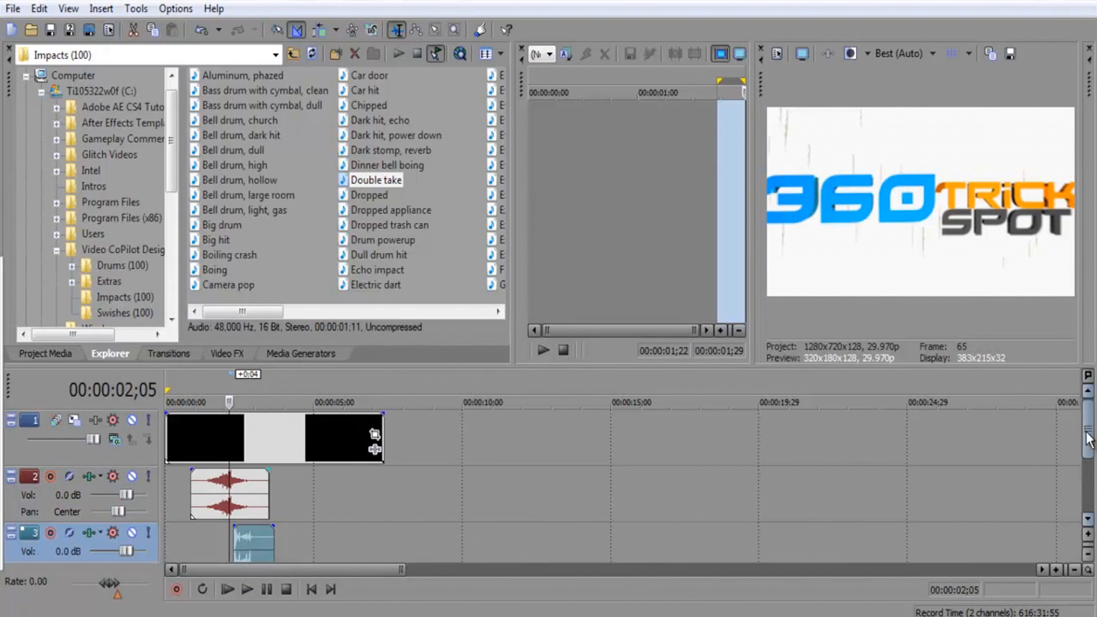
{"action": "left_click", "coordinate": [292, 54]}
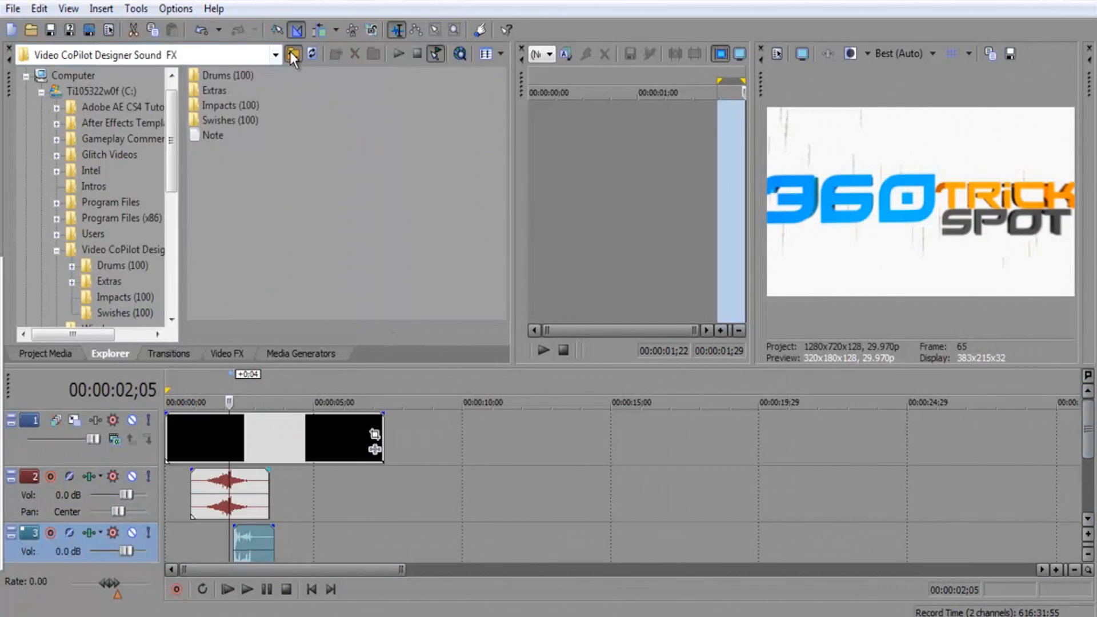
{"action": "left_click", "coordinate": [291, 55]}
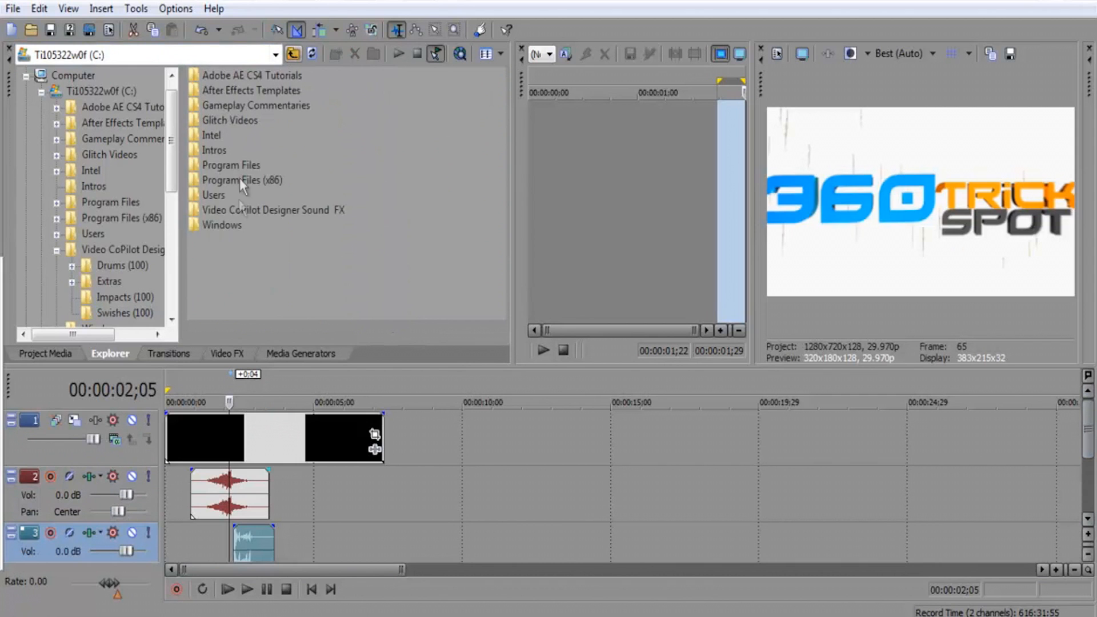
{"action": "double_click", "coordinate": [272, 210]}
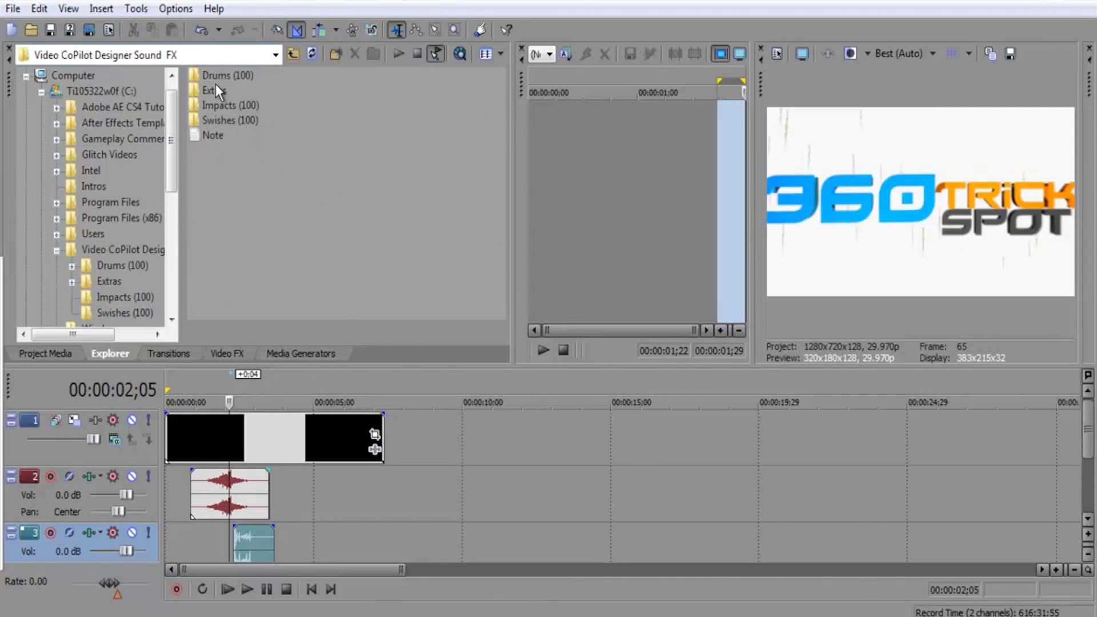
{"action": "double_click", "coordinate": [208, 89]}
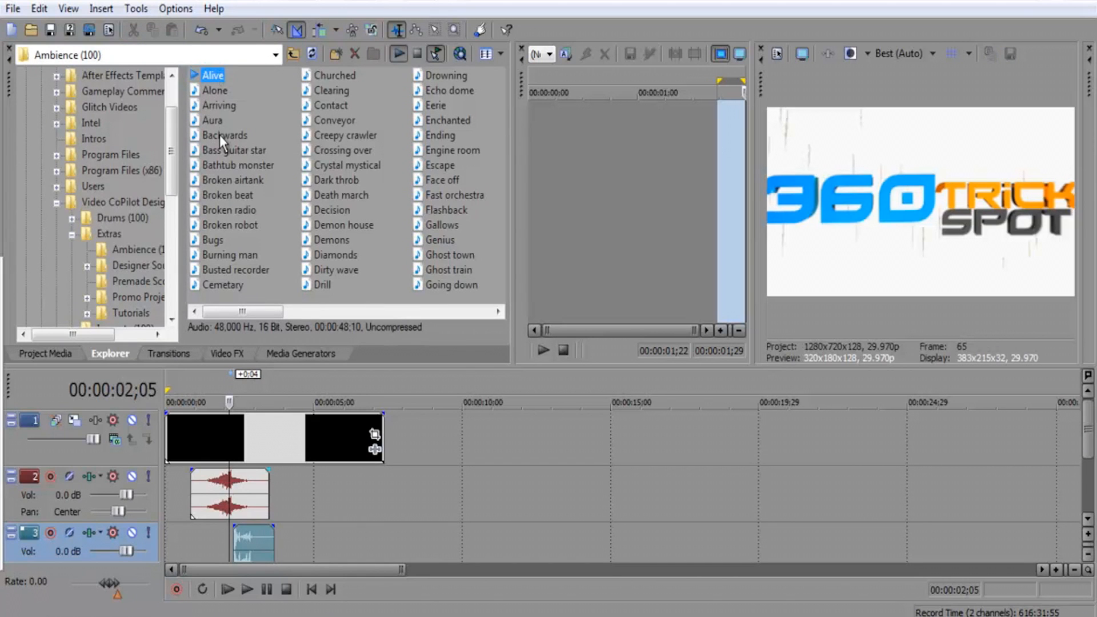
{"action": "left_click", "coordinate": [225, 135]}
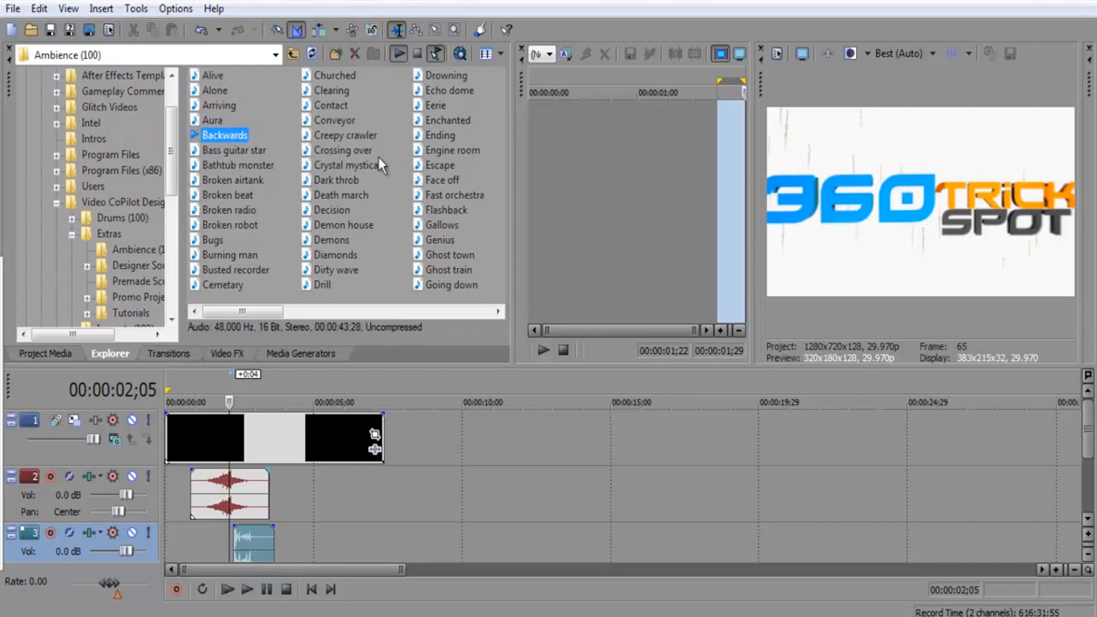
{"action": "mouse_move", "coordinate": [231, 152]}
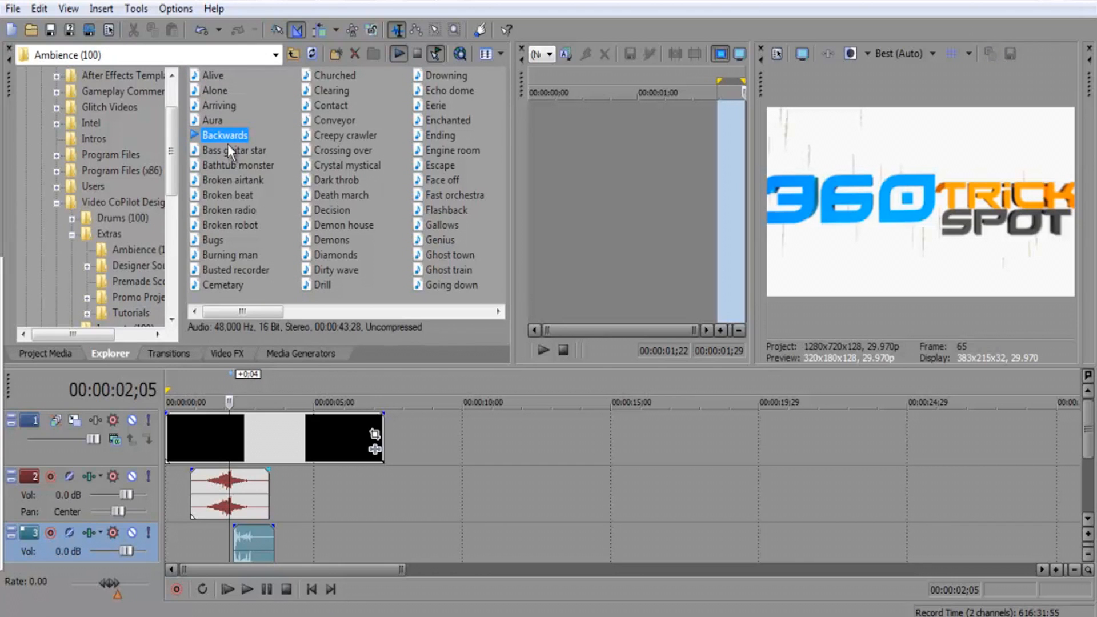
{"action": "left_click", "coordinate": [234, 150]}
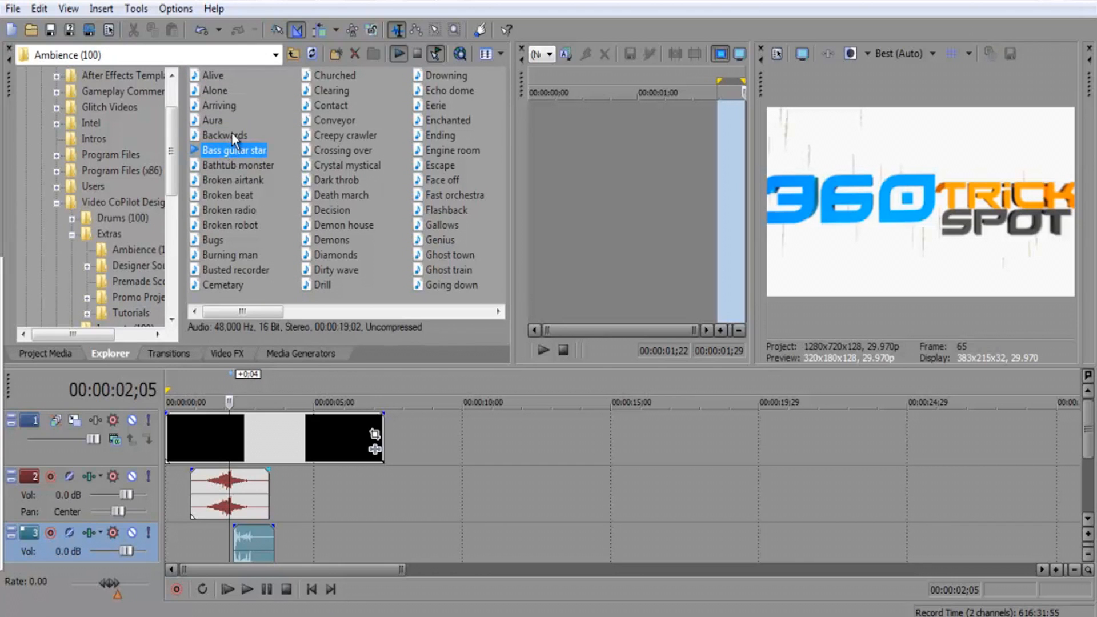
{"action": "mouse_move", "coordinate": [289, 124]}
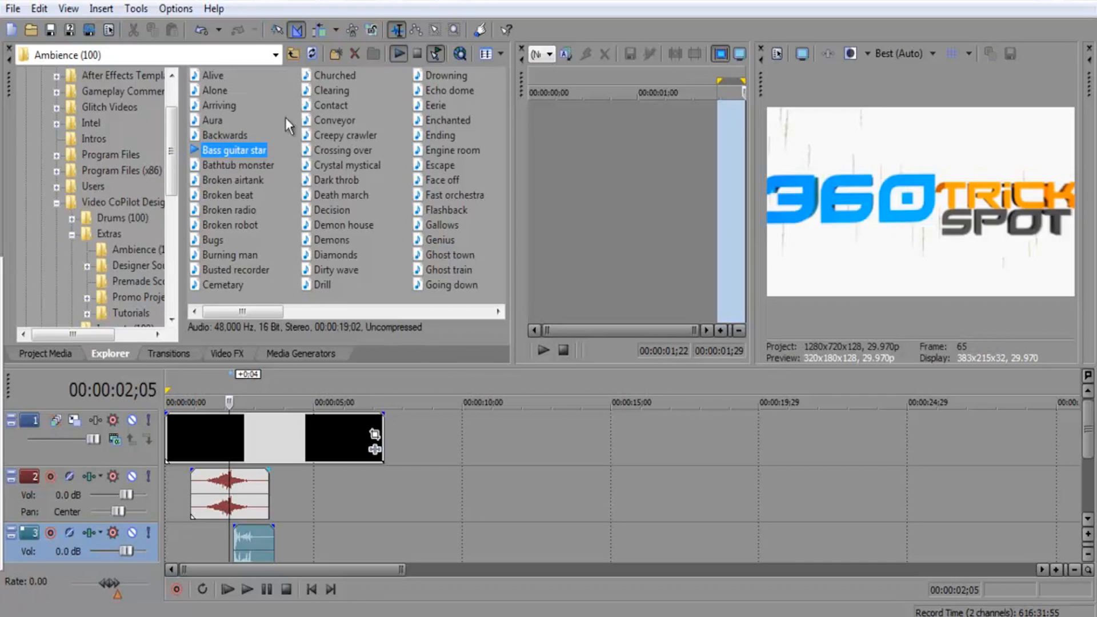
{"action": "left_click", "coordinate": [330, 105]}
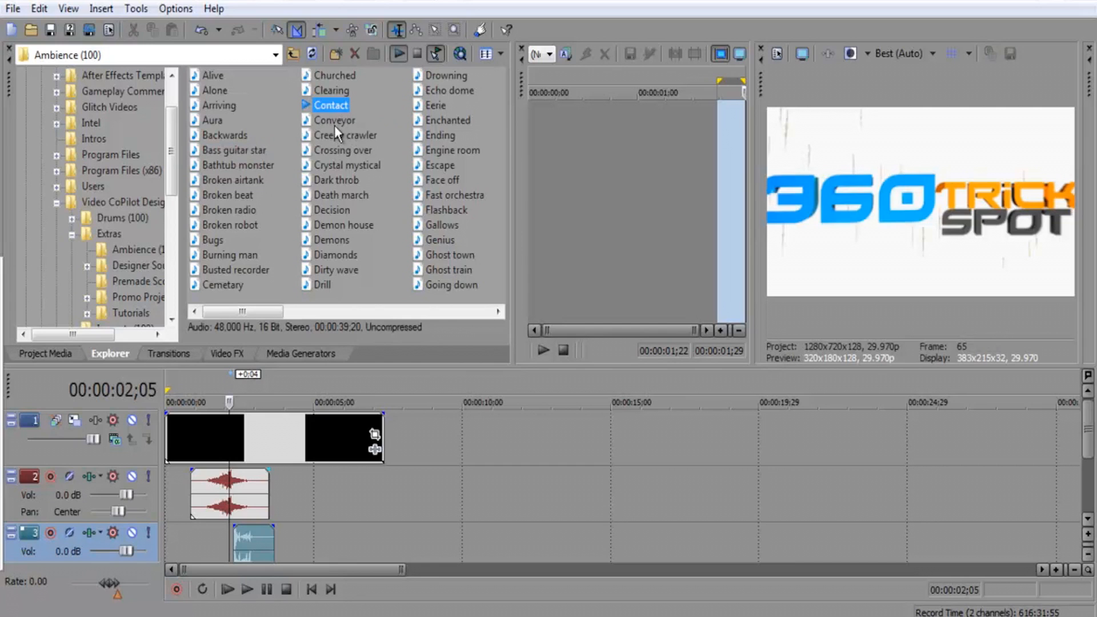
{"action": "left_click", "coordinate": [333, 120]}
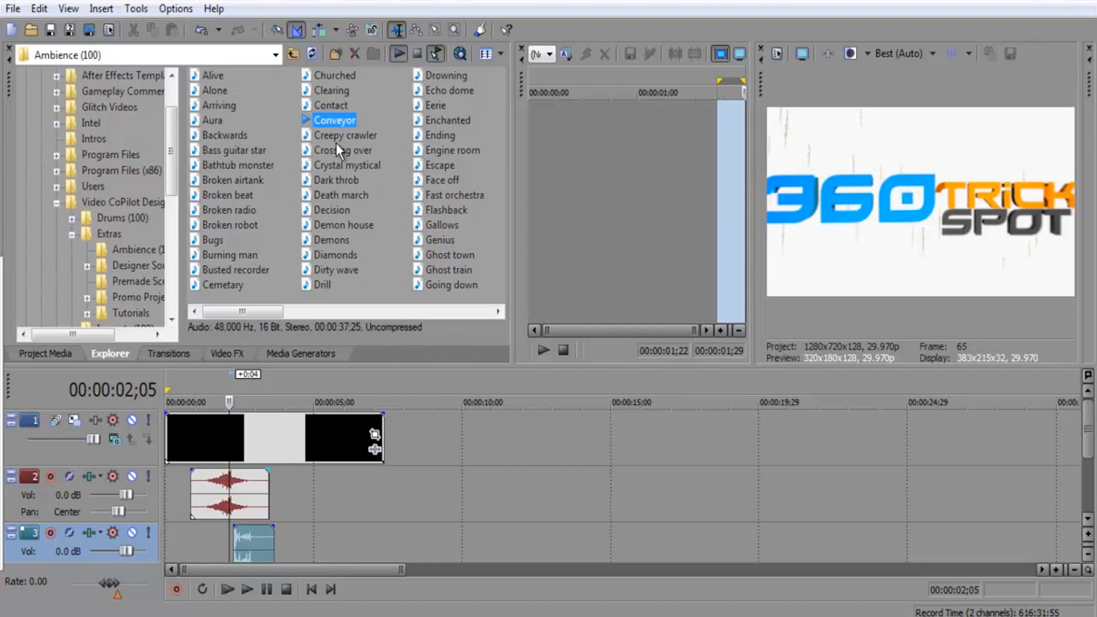
{"action": "left_click", "coordinate": [342, 149]}
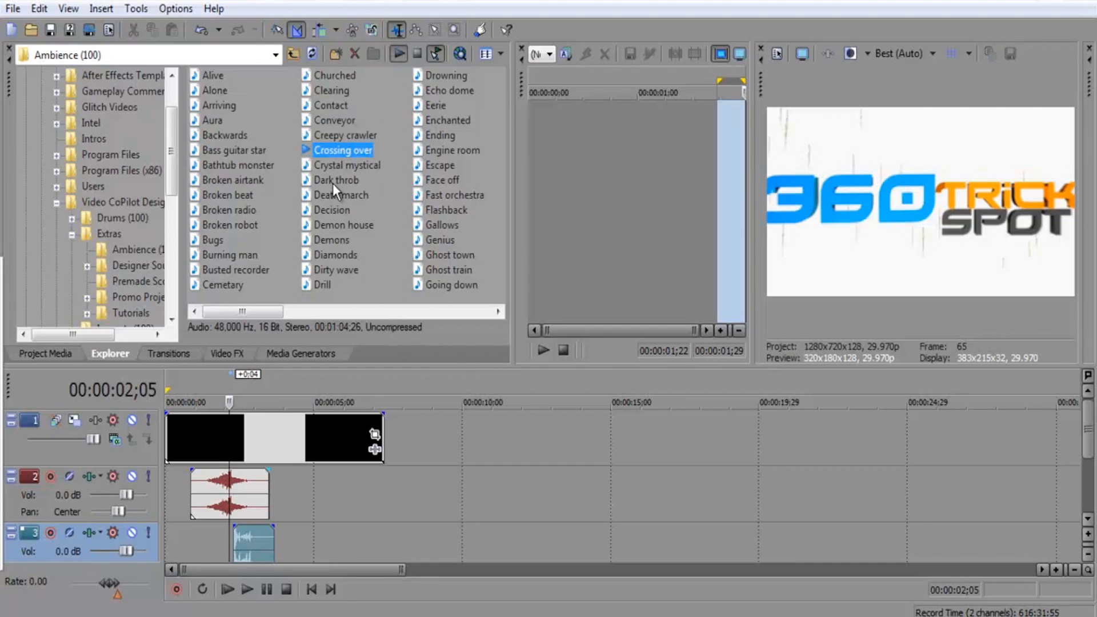
{"action": "left_click", "coordinate": [337, 180]}
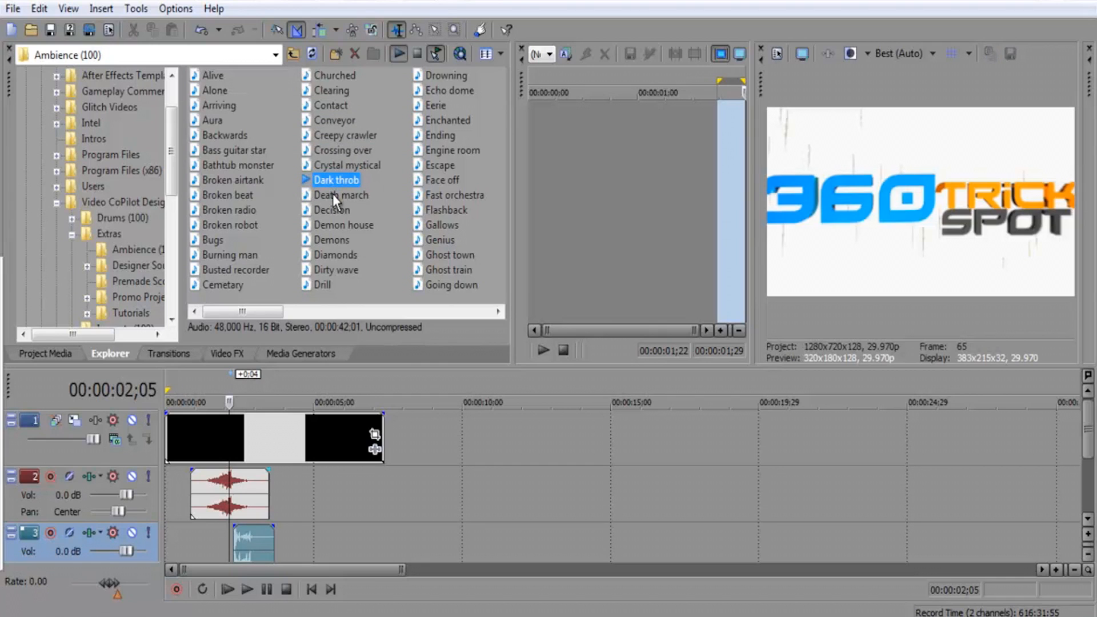
{"action": "left_click", "coordinate": [341, 194]}
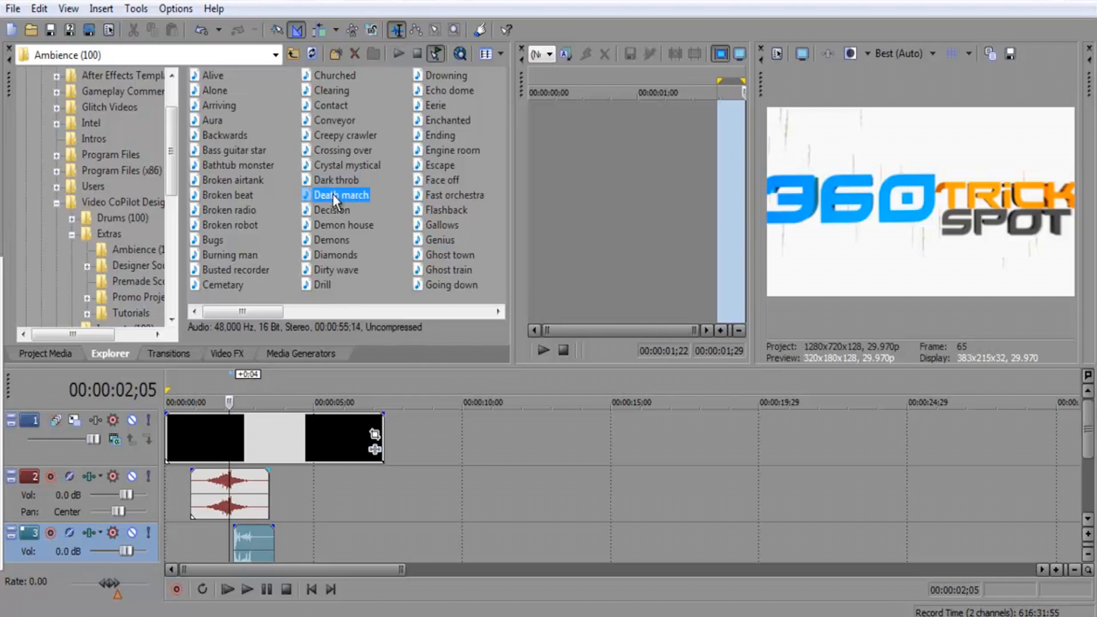
{"action": "left_click", "coordinate": [334, 211]}
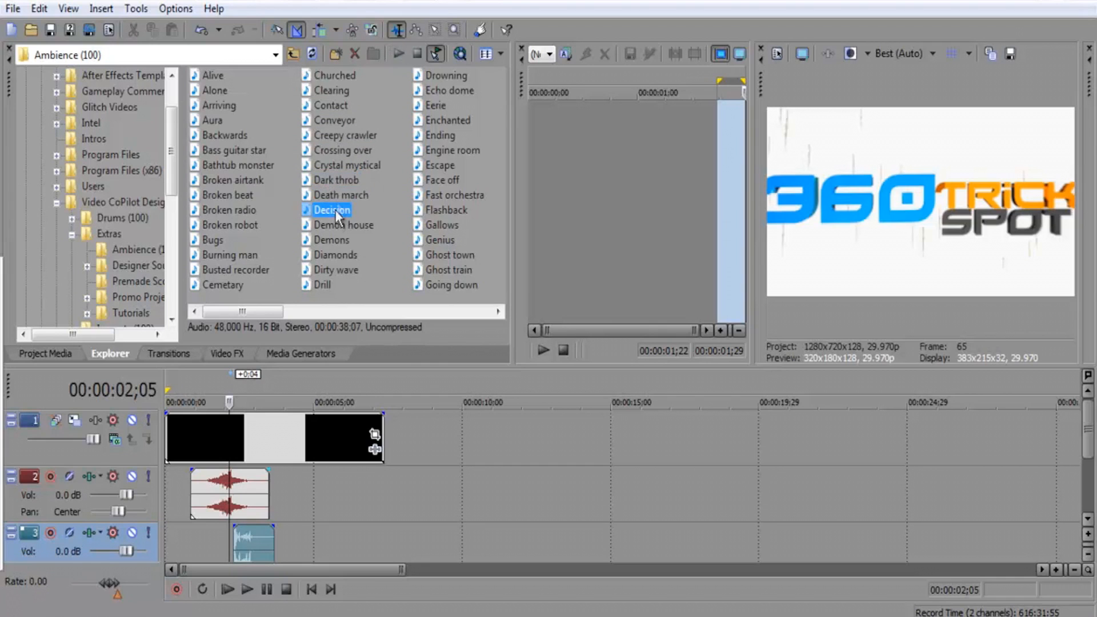
{"action": "left_click", "coordinate": [340, 194]}
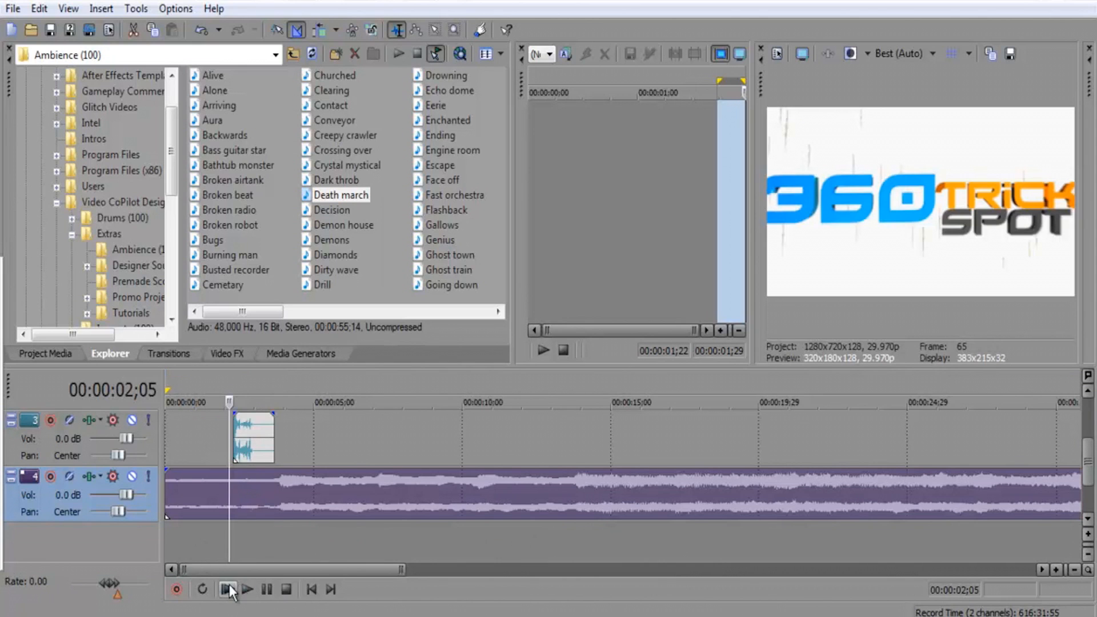
Play the intro with the Death march ambience from the beginning a few times
{"action": "left_click", "coordinate": [227, 590]}
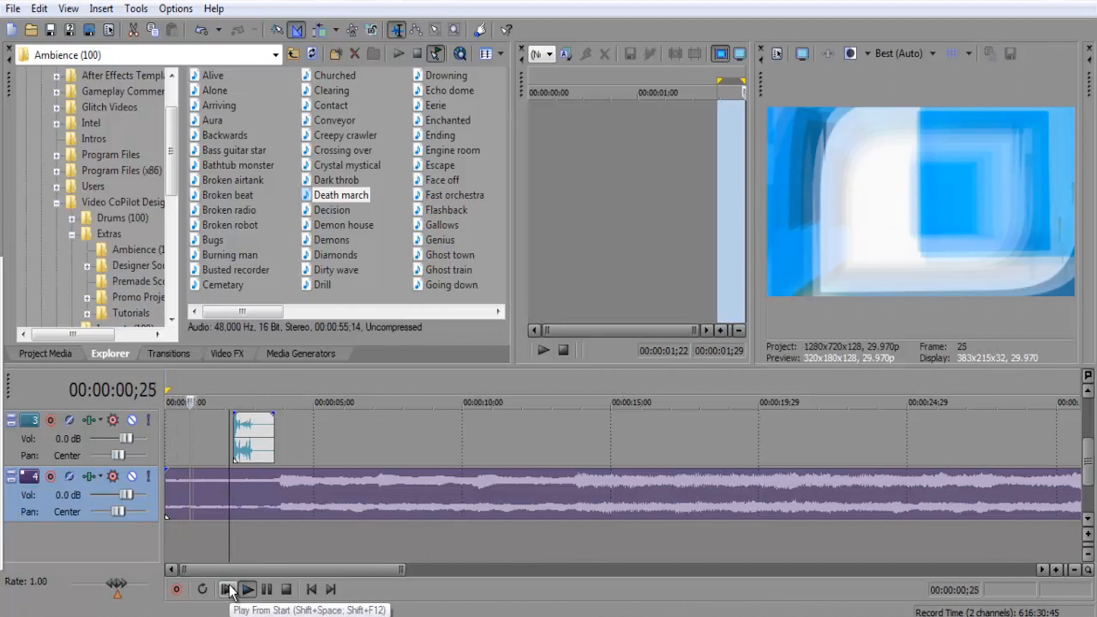
{"action": "left_click", "coordinate": [246, 593]}
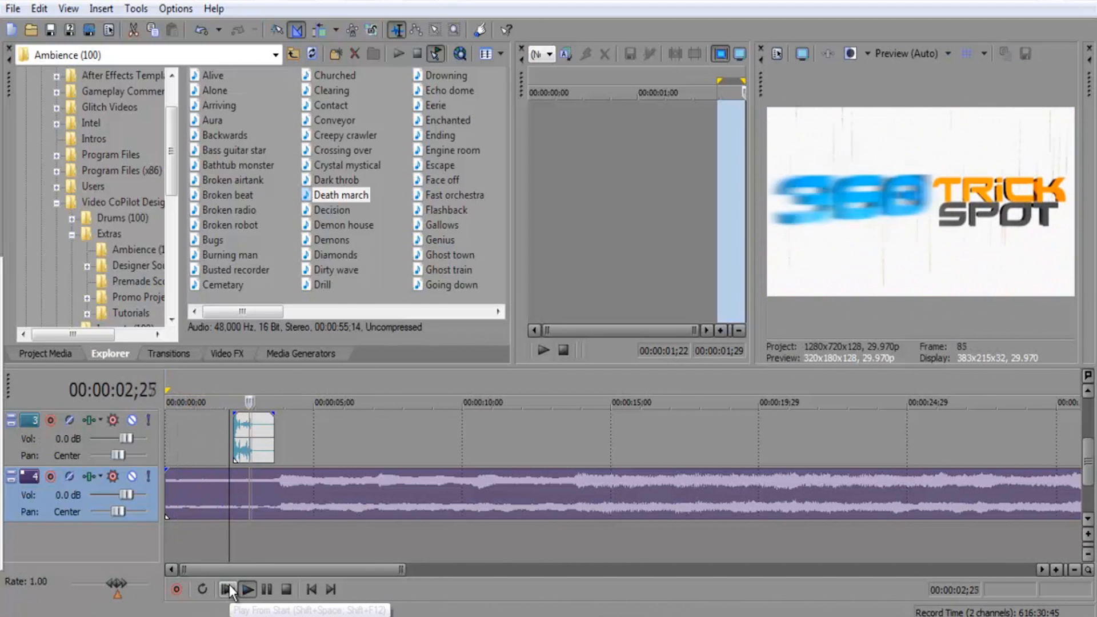
{"action": "left_click", "coordinate": [245, 589]}
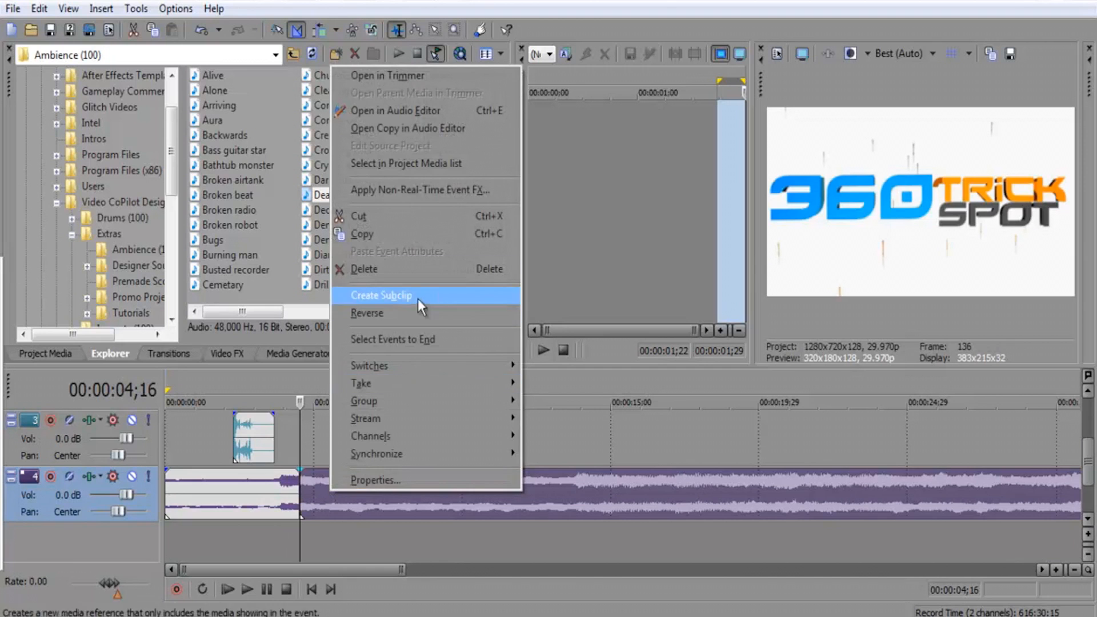
Place the playhead on the Death march event near the four-second mark for the split
{"action": "left_click", "coordinate": [380, 295]}
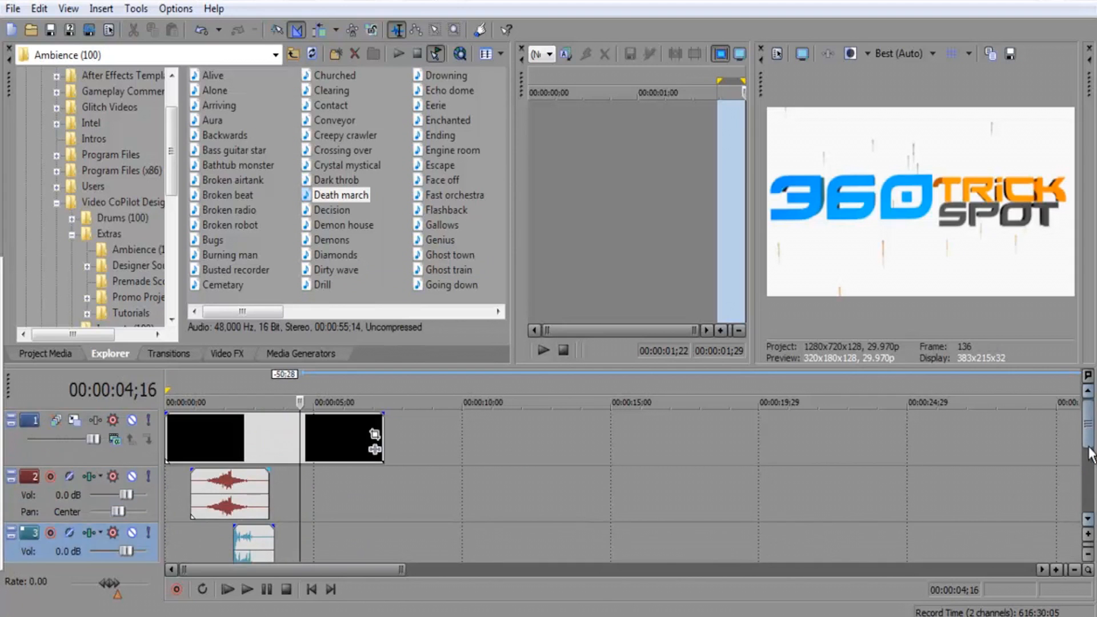
{"action": "scroll", "scroll_direction": "down", "scroll_amount": 3}
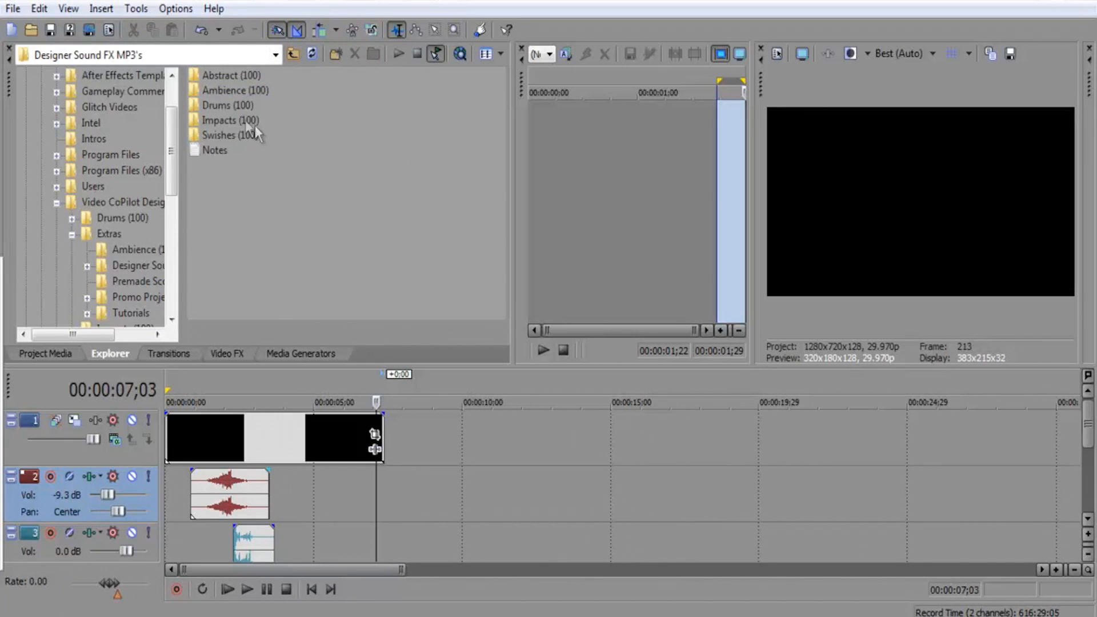
{"action": "mouse_move", "coordinate": [241, 124]}
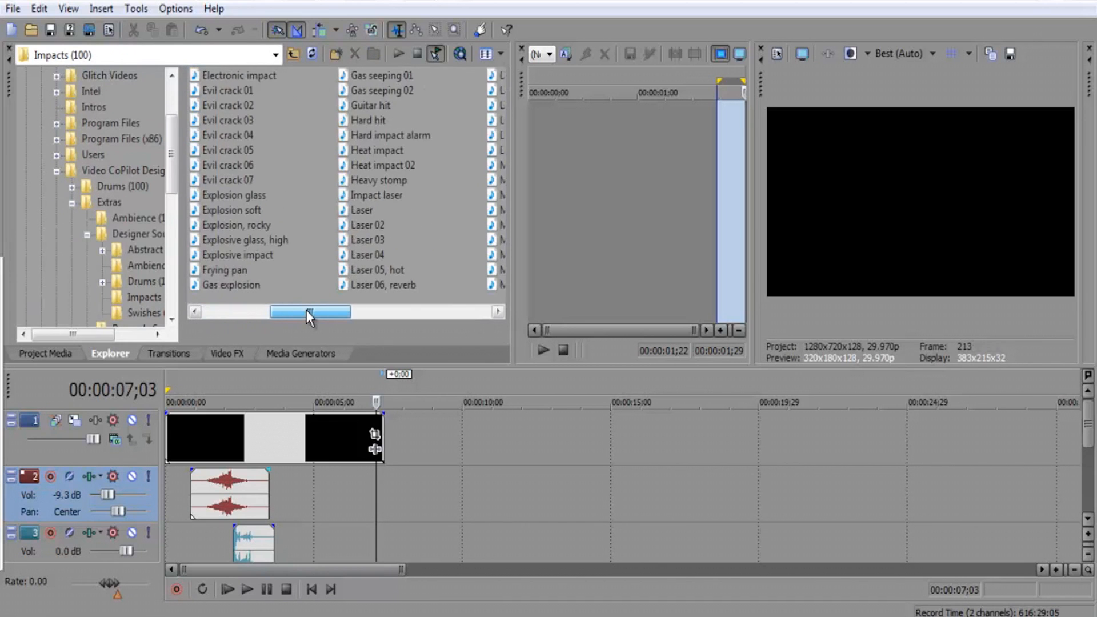
Audition the Explosion soft and Explosion, rocky impact sounds
{"action": "left_click", "coordinate": [233, 194]}
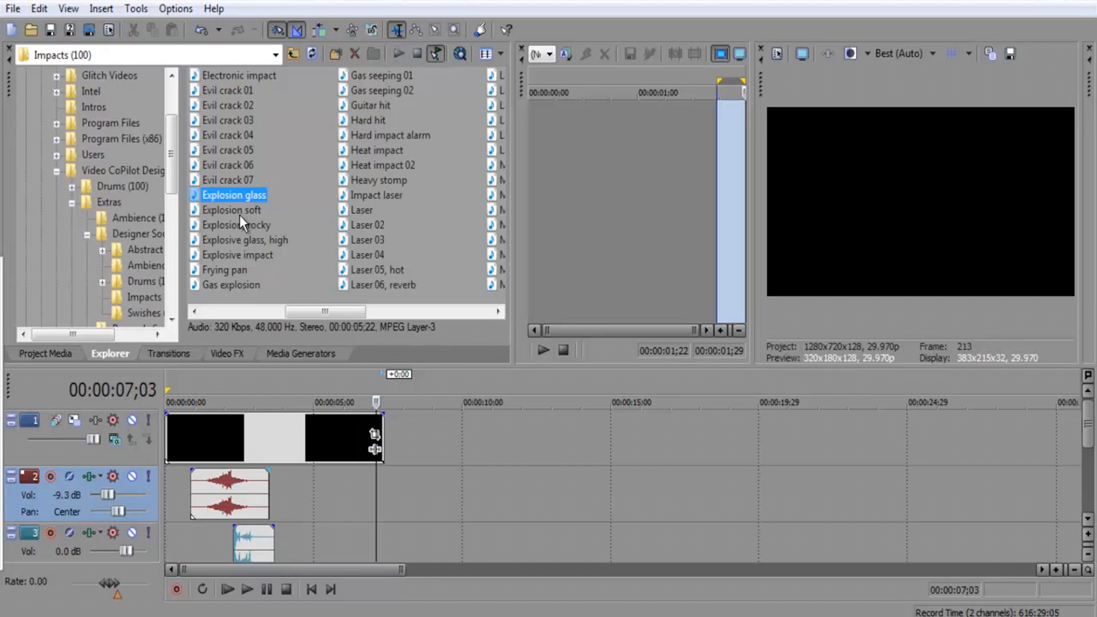
{"action": "left_click", "coordinate": [232, 210]}
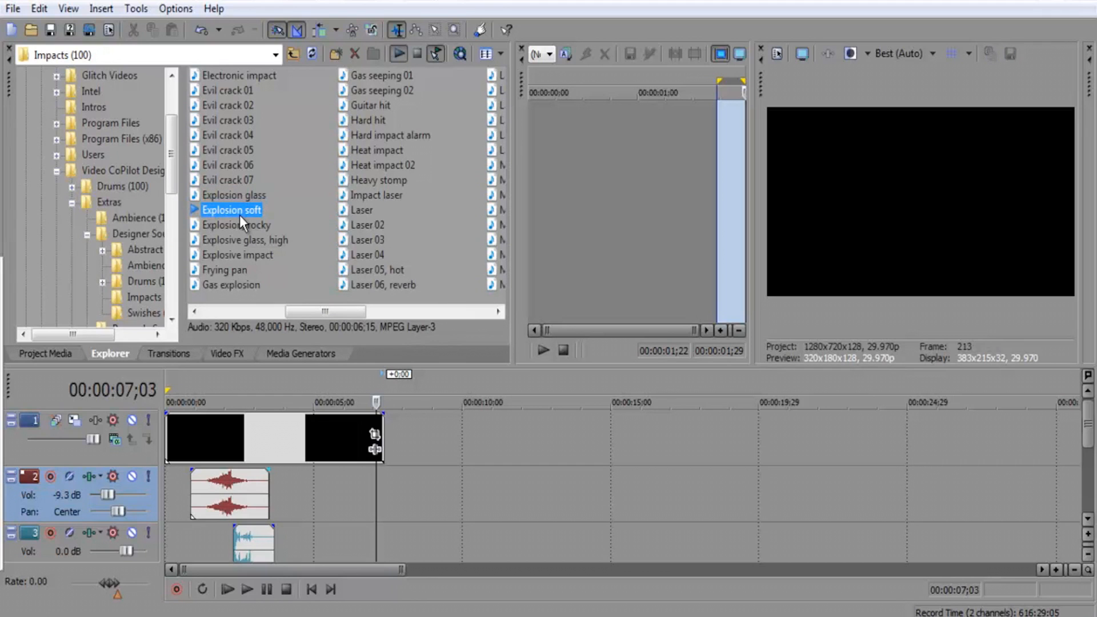
{"action": "left_click", "coordinate": [235, 225]}
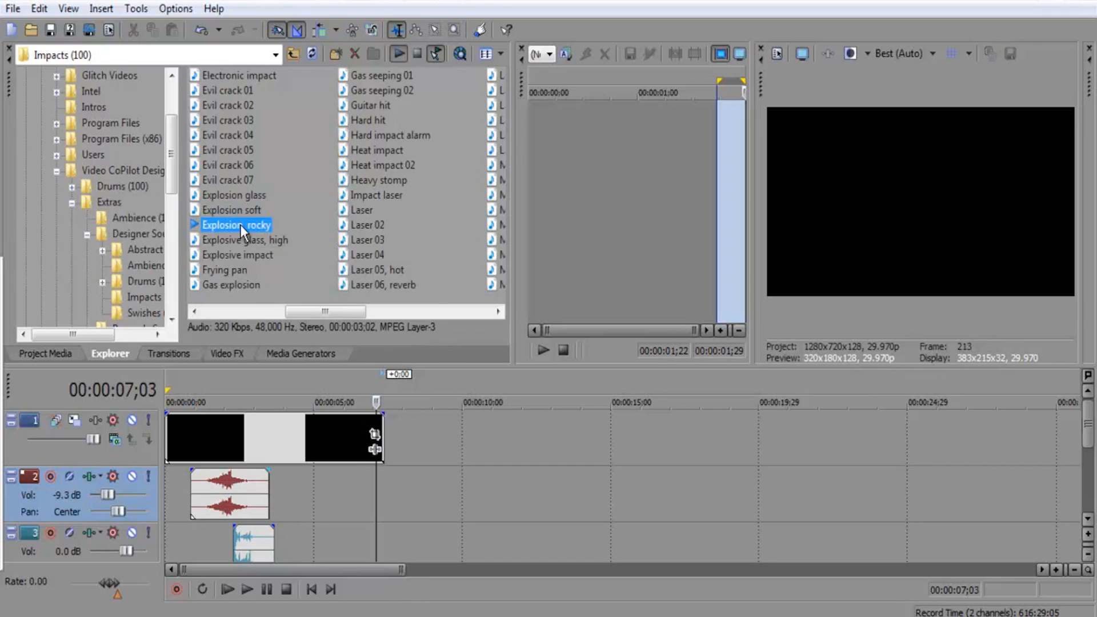
{"action": "left_click", "coordinate": [246, 239]}
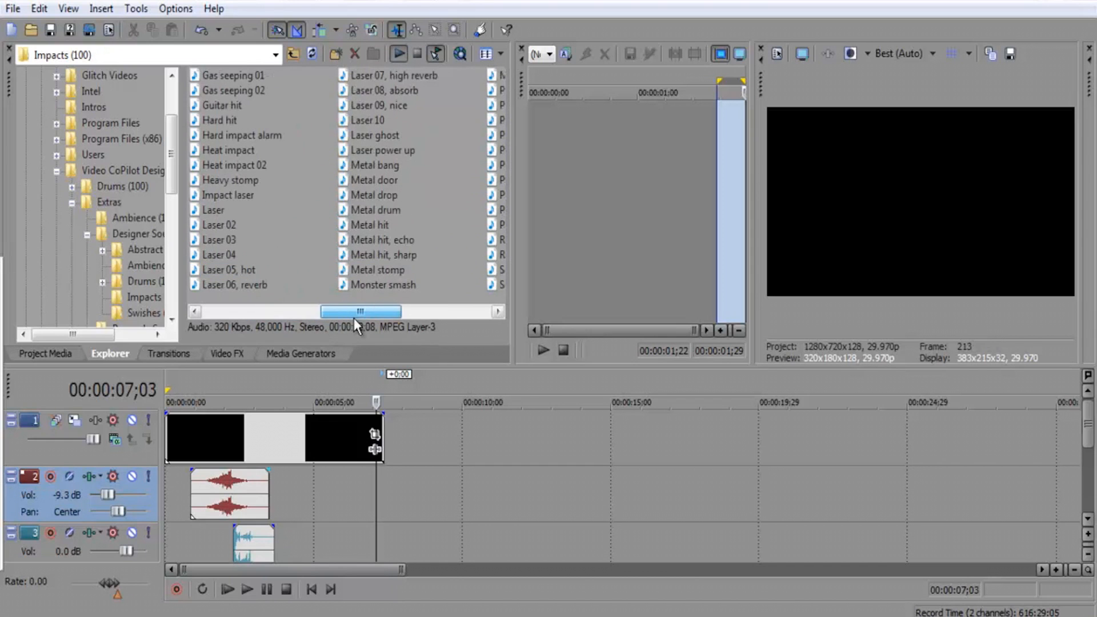
Audition Metal bang, Hard impact alarm, Hard hit, Guitar hit and Gas seeping 02
{"action": "left_click", "coordinate": [374, 164]}
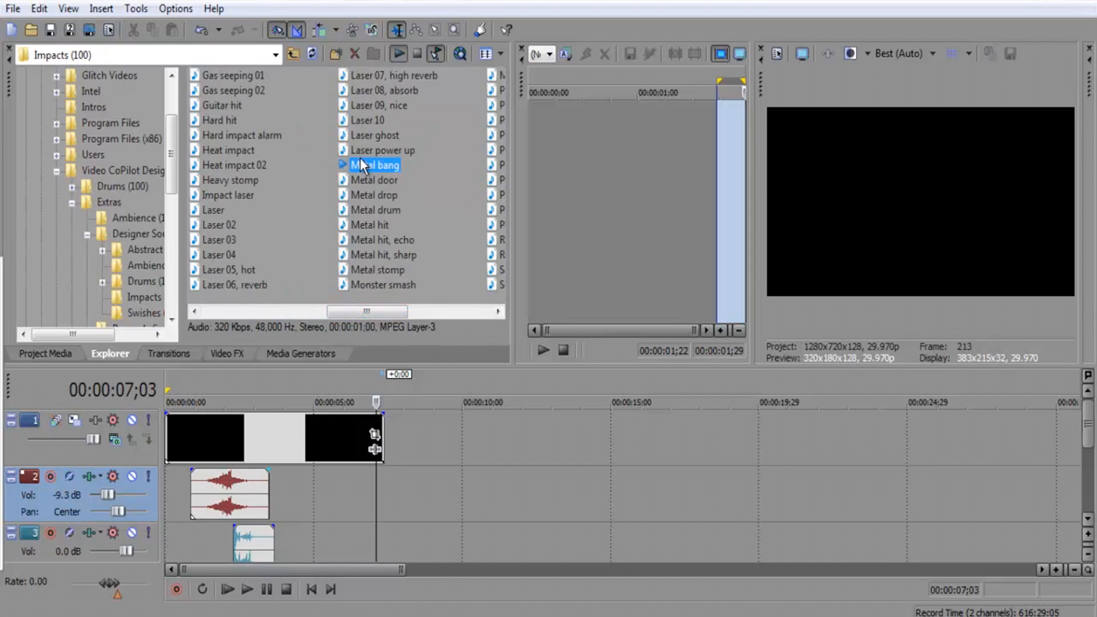
{"action": "left_click", "coordinate": [241, 134]}
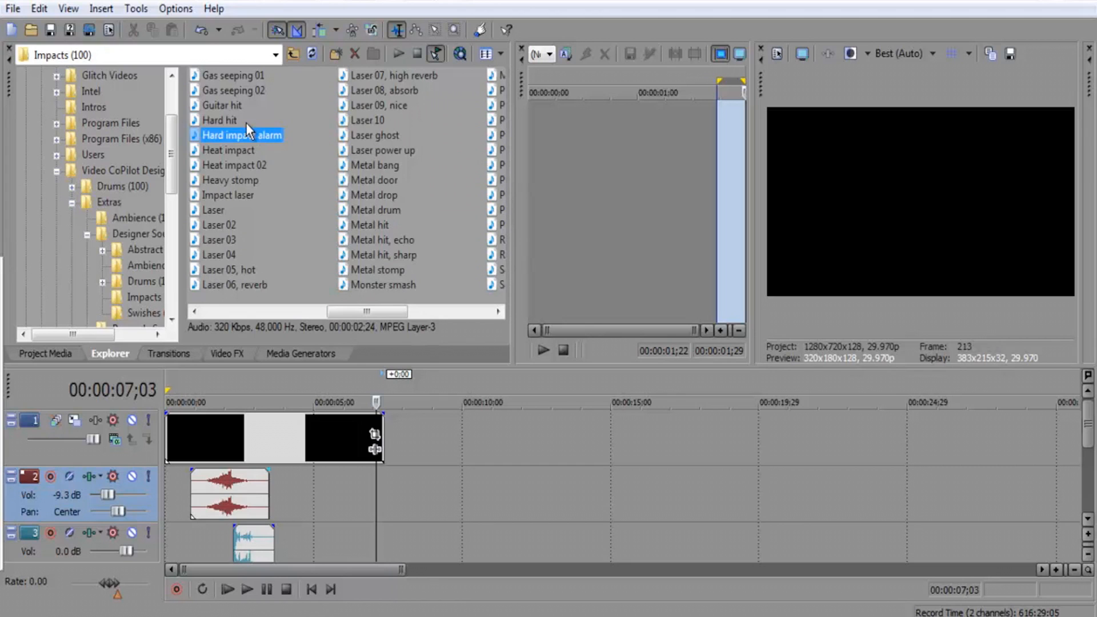
{"action": "left_click", "coordinate": [219, 120]}
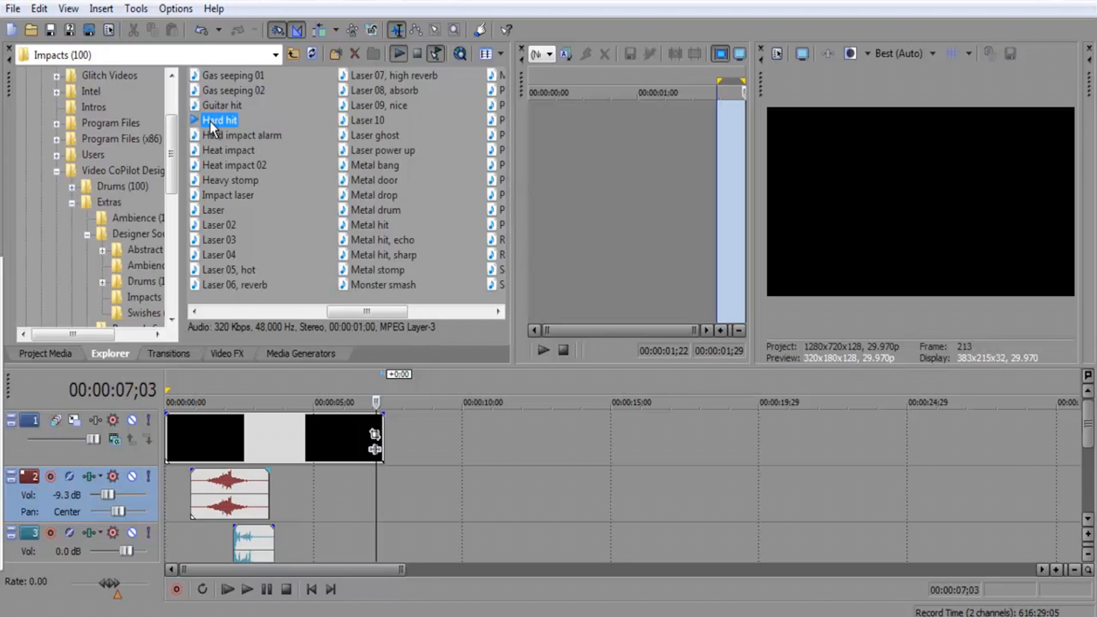
{"action": "left_click", "coordinate": [221, 105]}
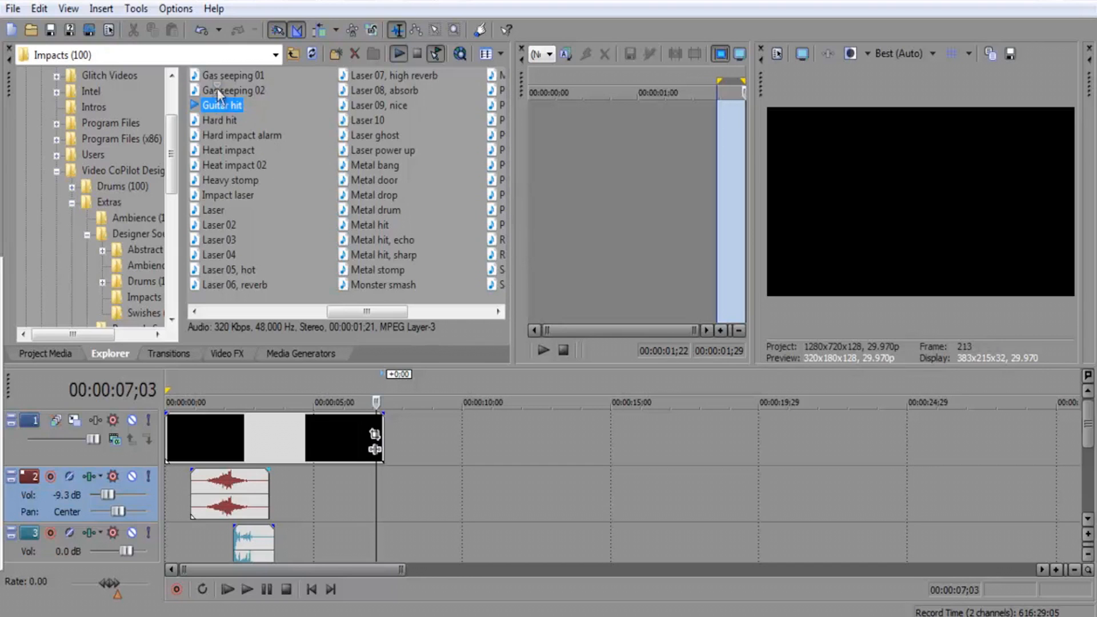
{"action": "left_click", "coordinate": [233, 90]}
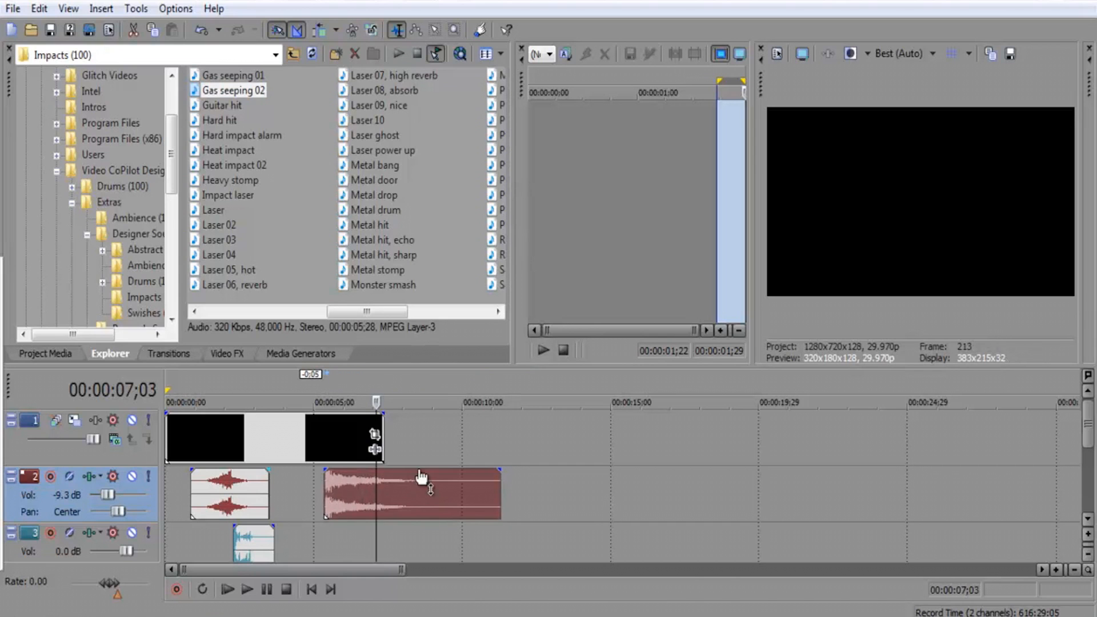
Cue the playhead before the Gas seeping 02 hit and replay the intro from the start to check it
{"action": "left_click", "coordinate": [306, 402]}
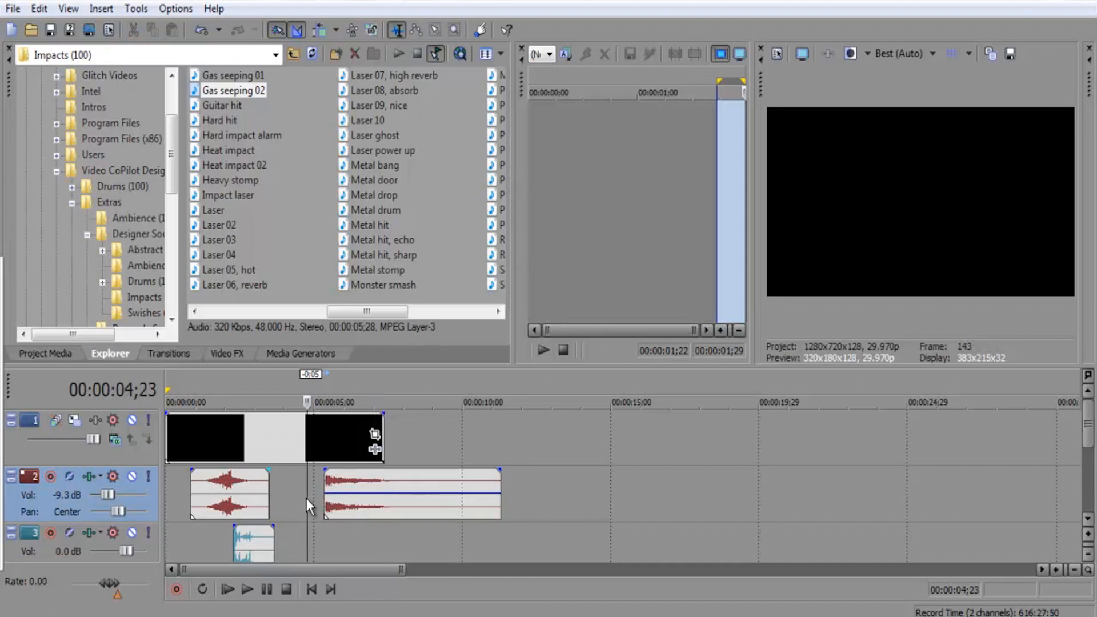
{"action": "left_click", "coordinate": [226, 589]}
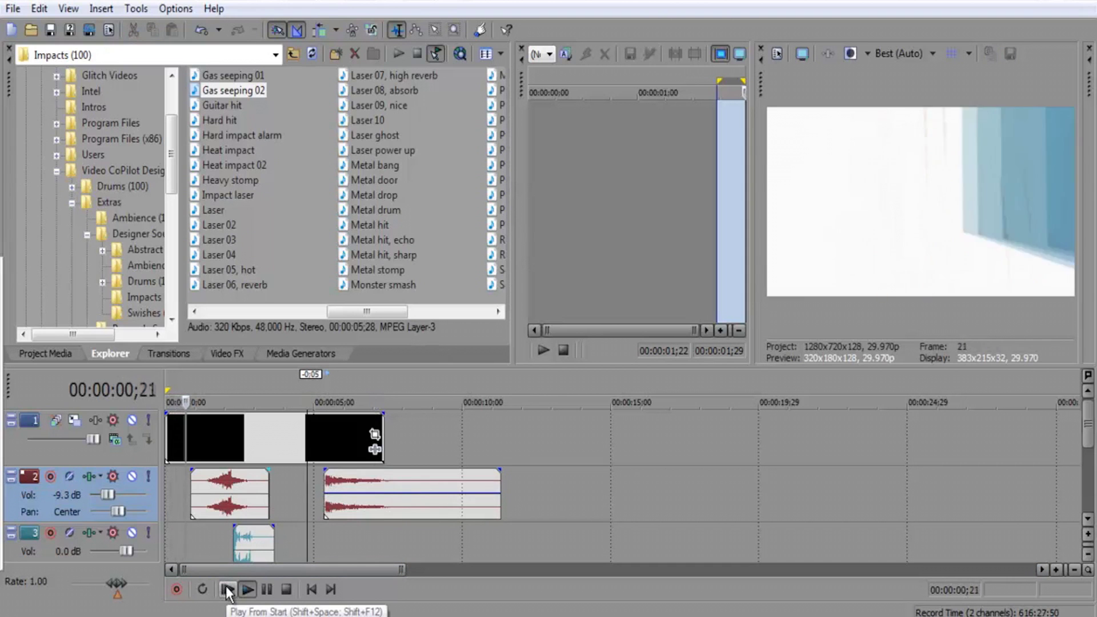
{"action": "left_click", "coordinate": [247, 589]}
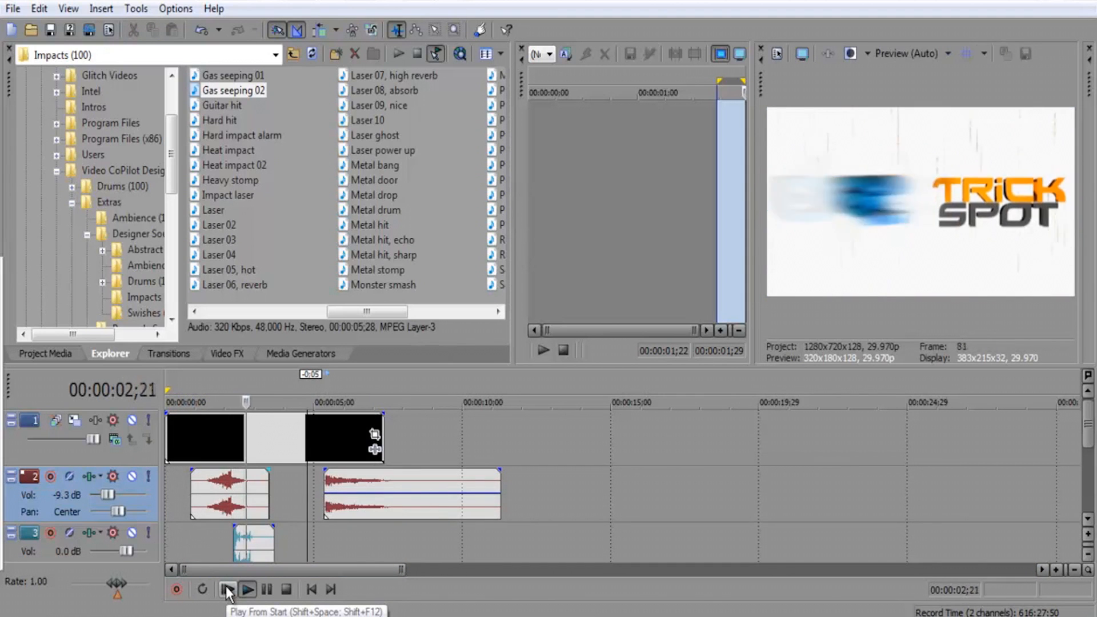
{"action": "left_click", "coordinate": [247, 589]}
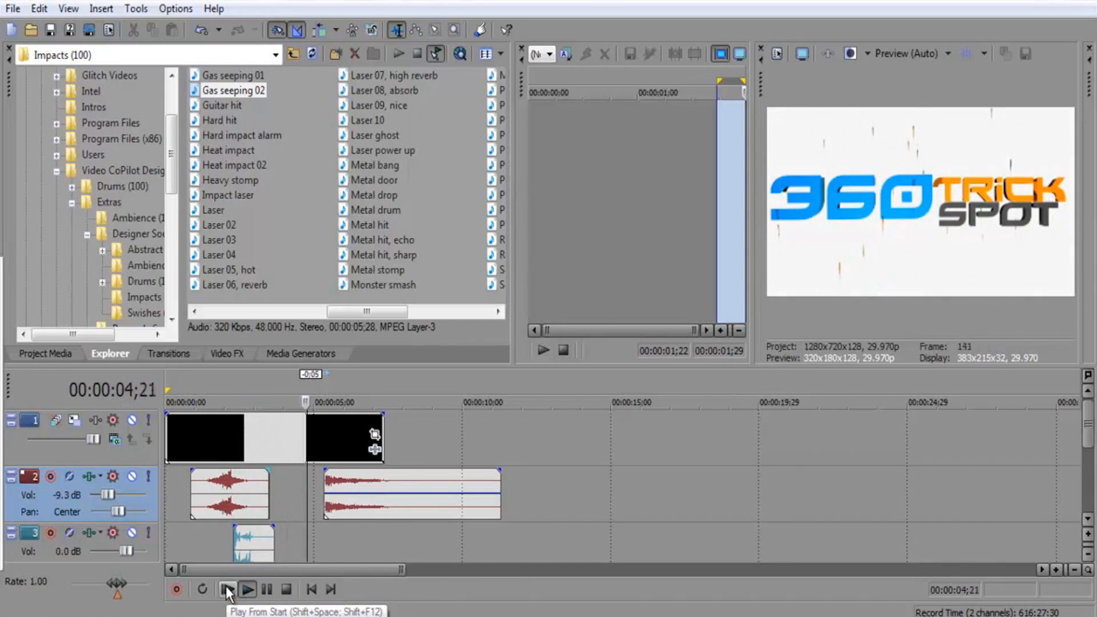